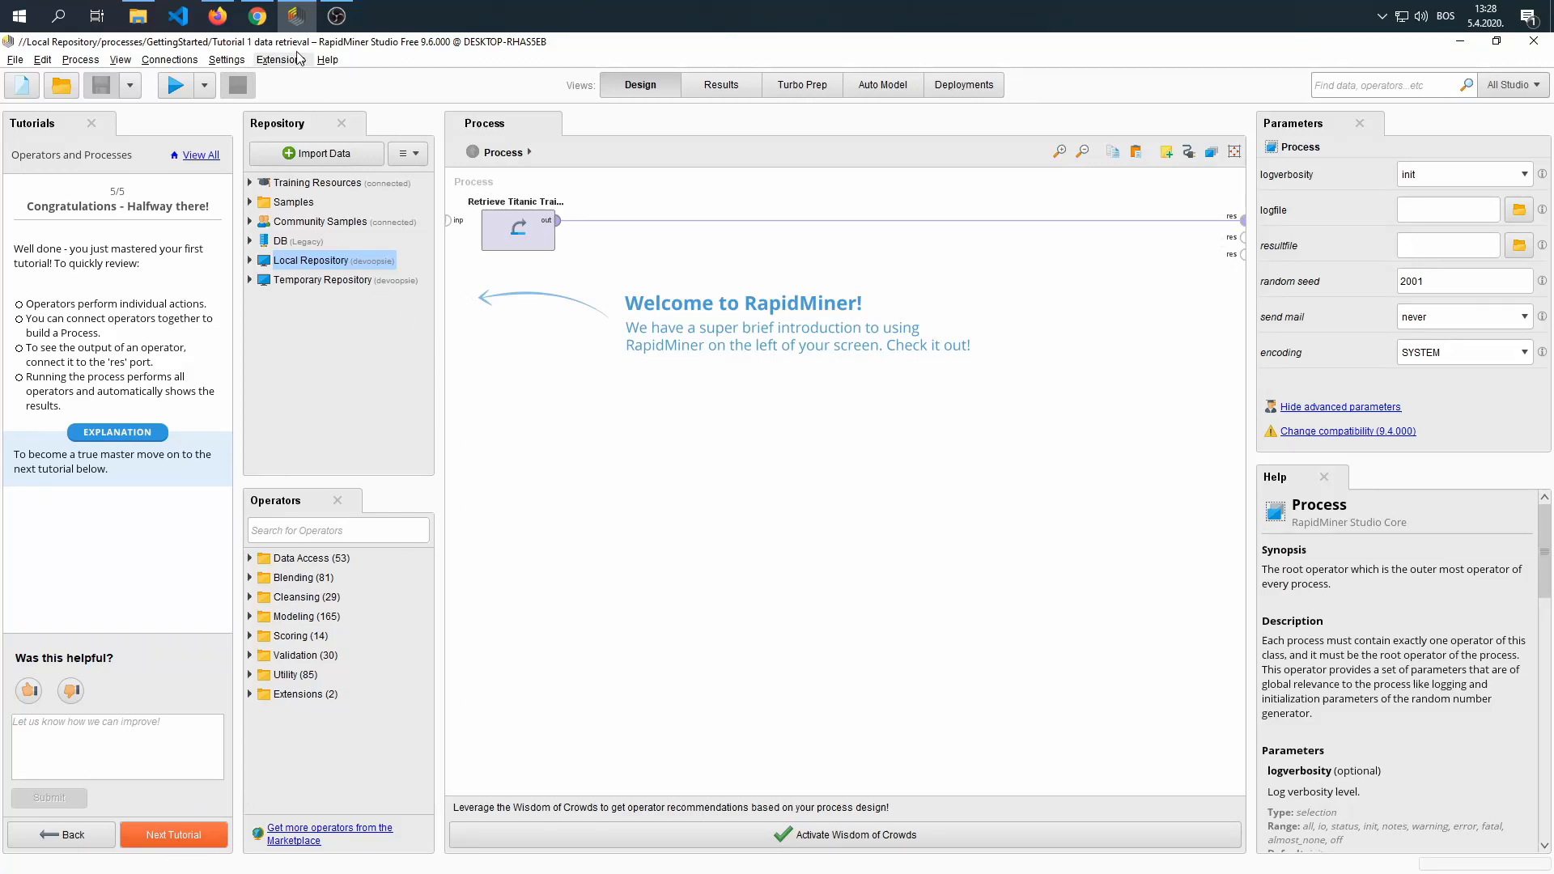
Step: Start the Modeling tutorial from the in-product tutorials and move to its first step
click(328, 60)
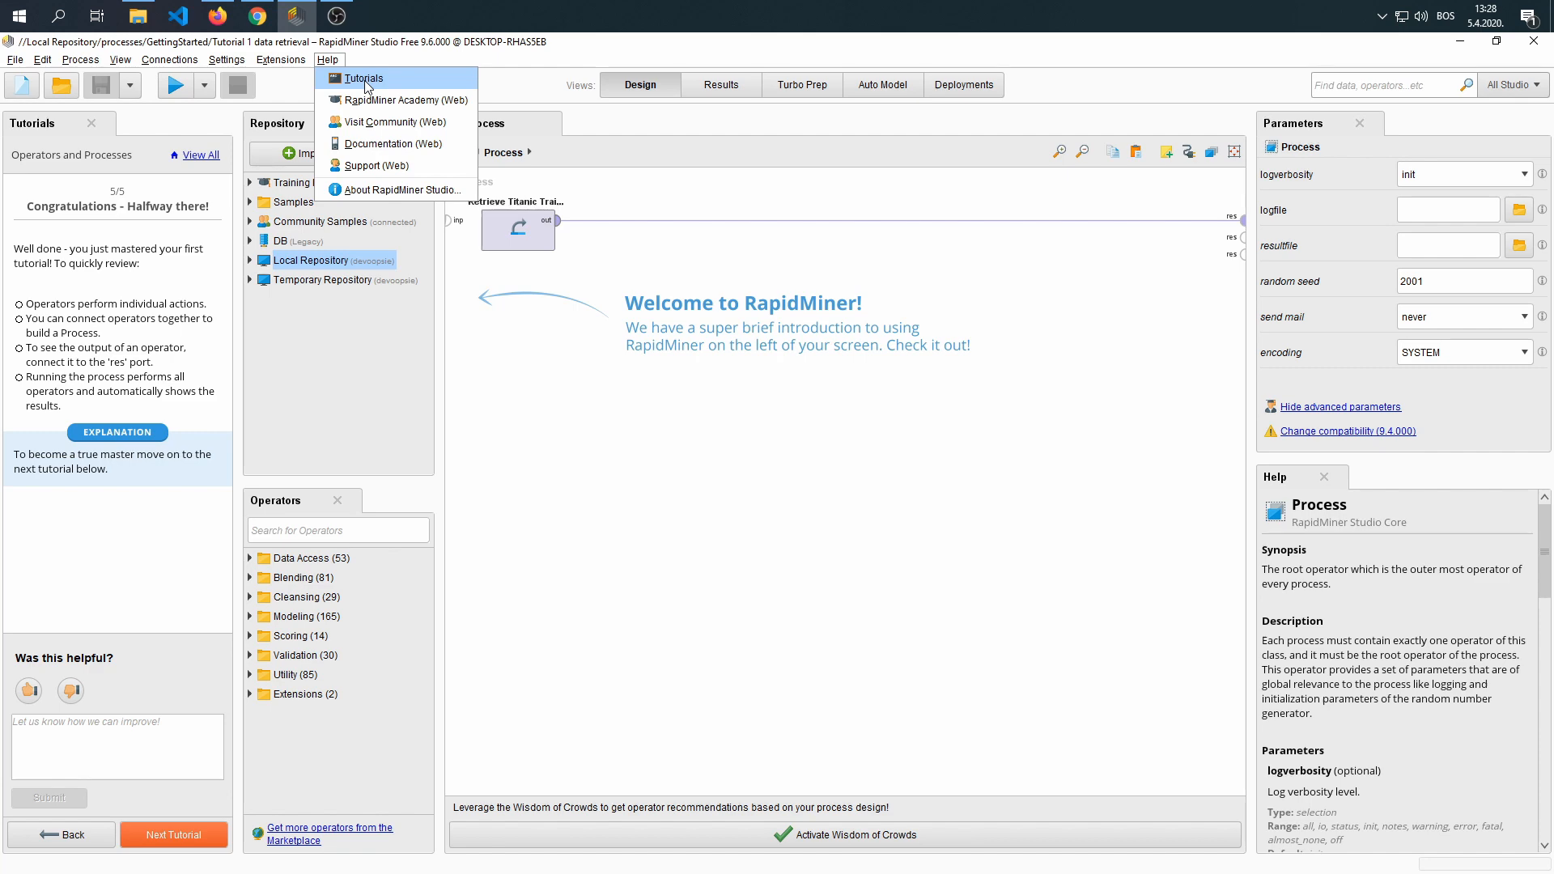
click(359, 78)
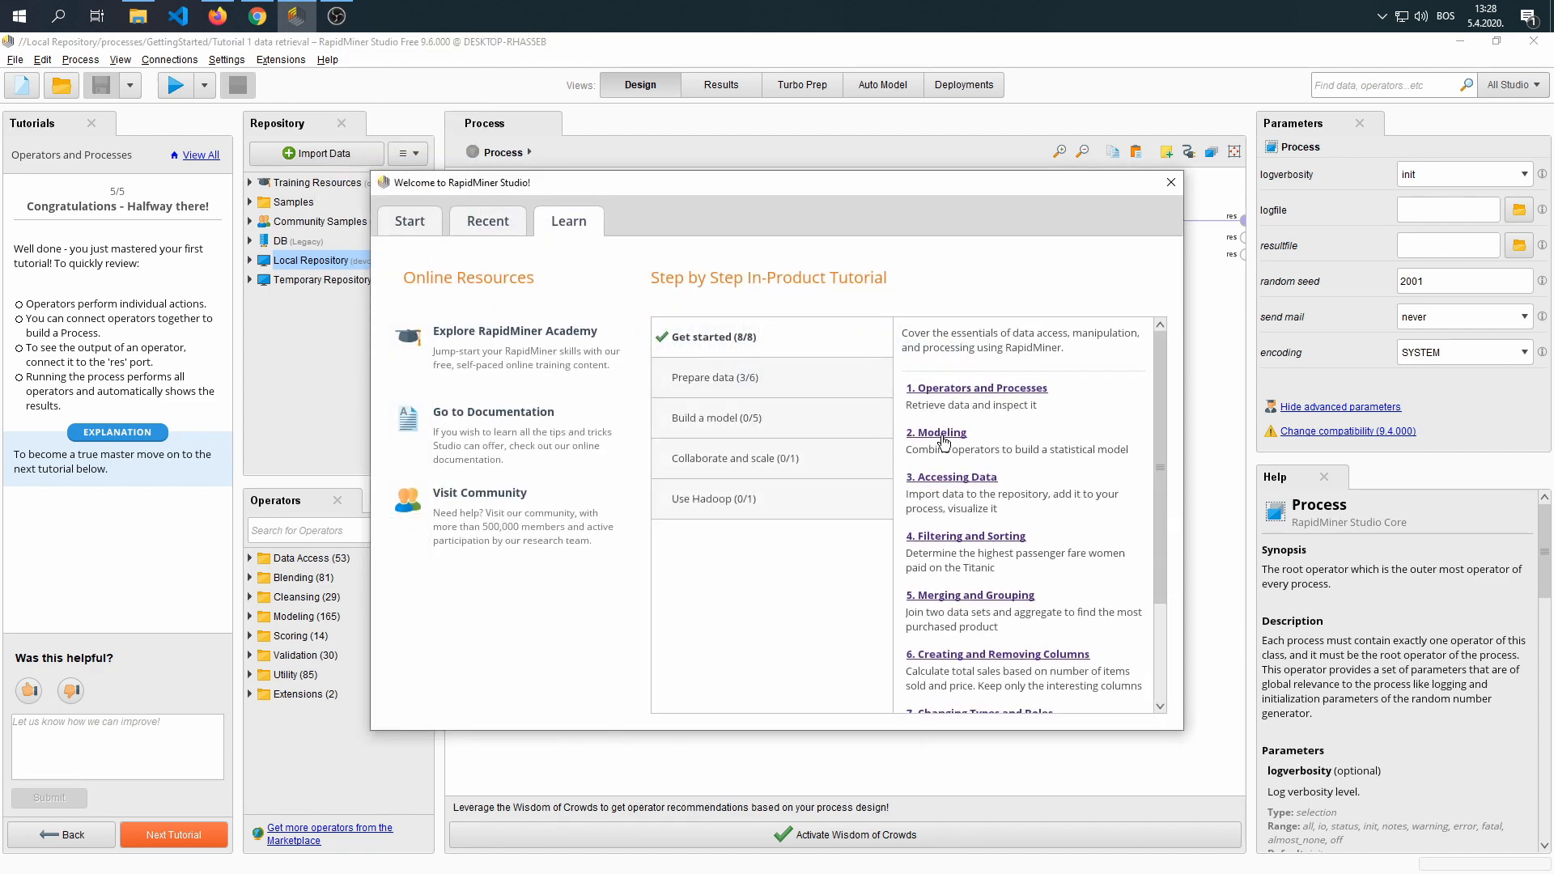
click(1169, 181)
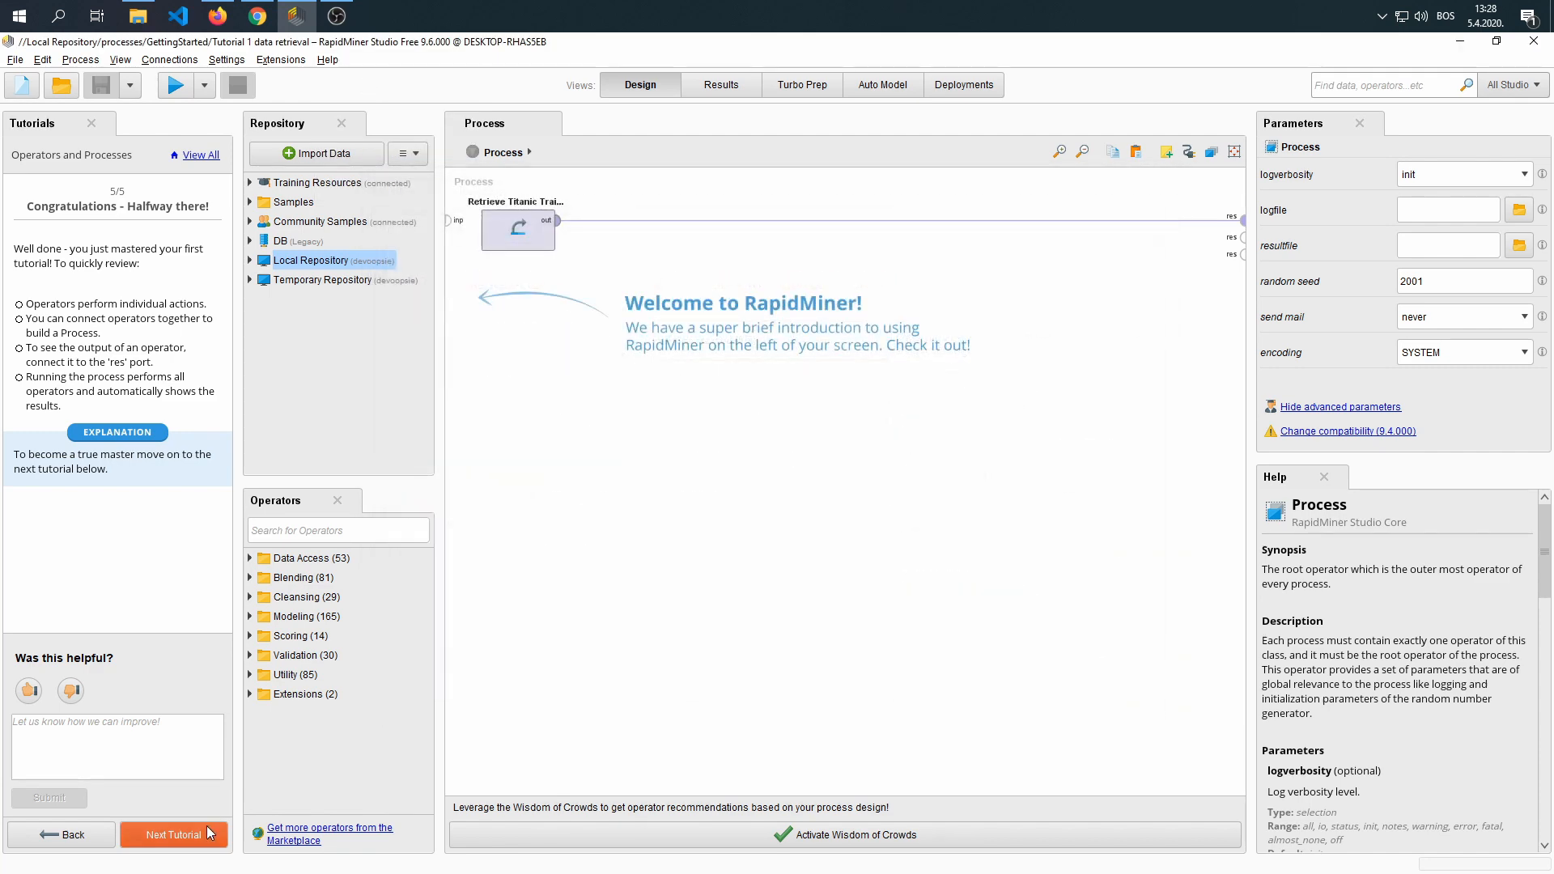
click(174, 836)
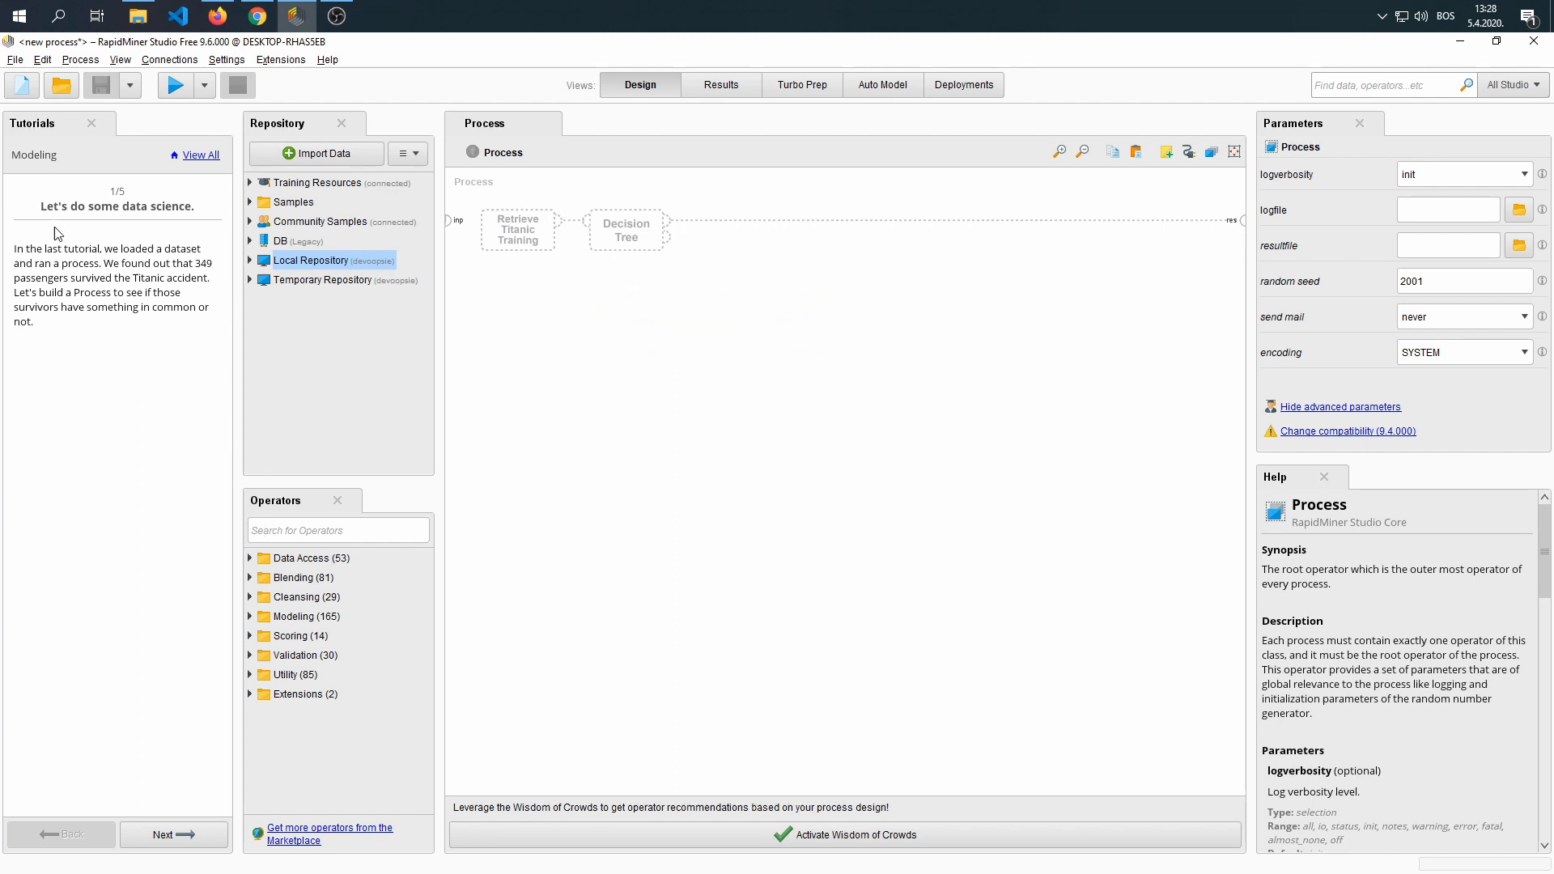
mouse_move(68, 277)
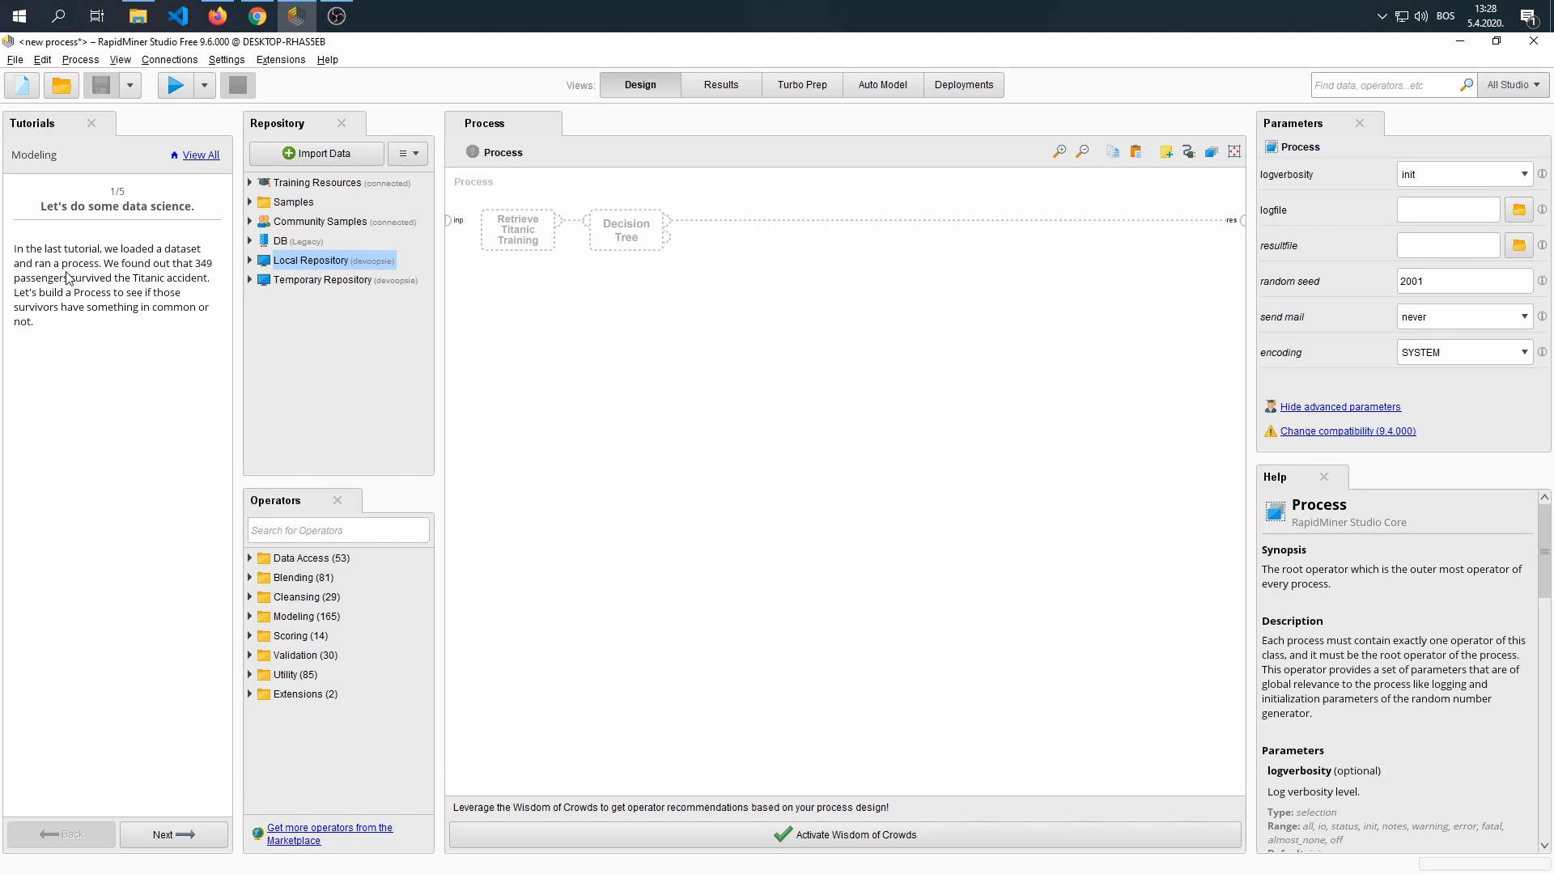
mouse_move(196, 276)
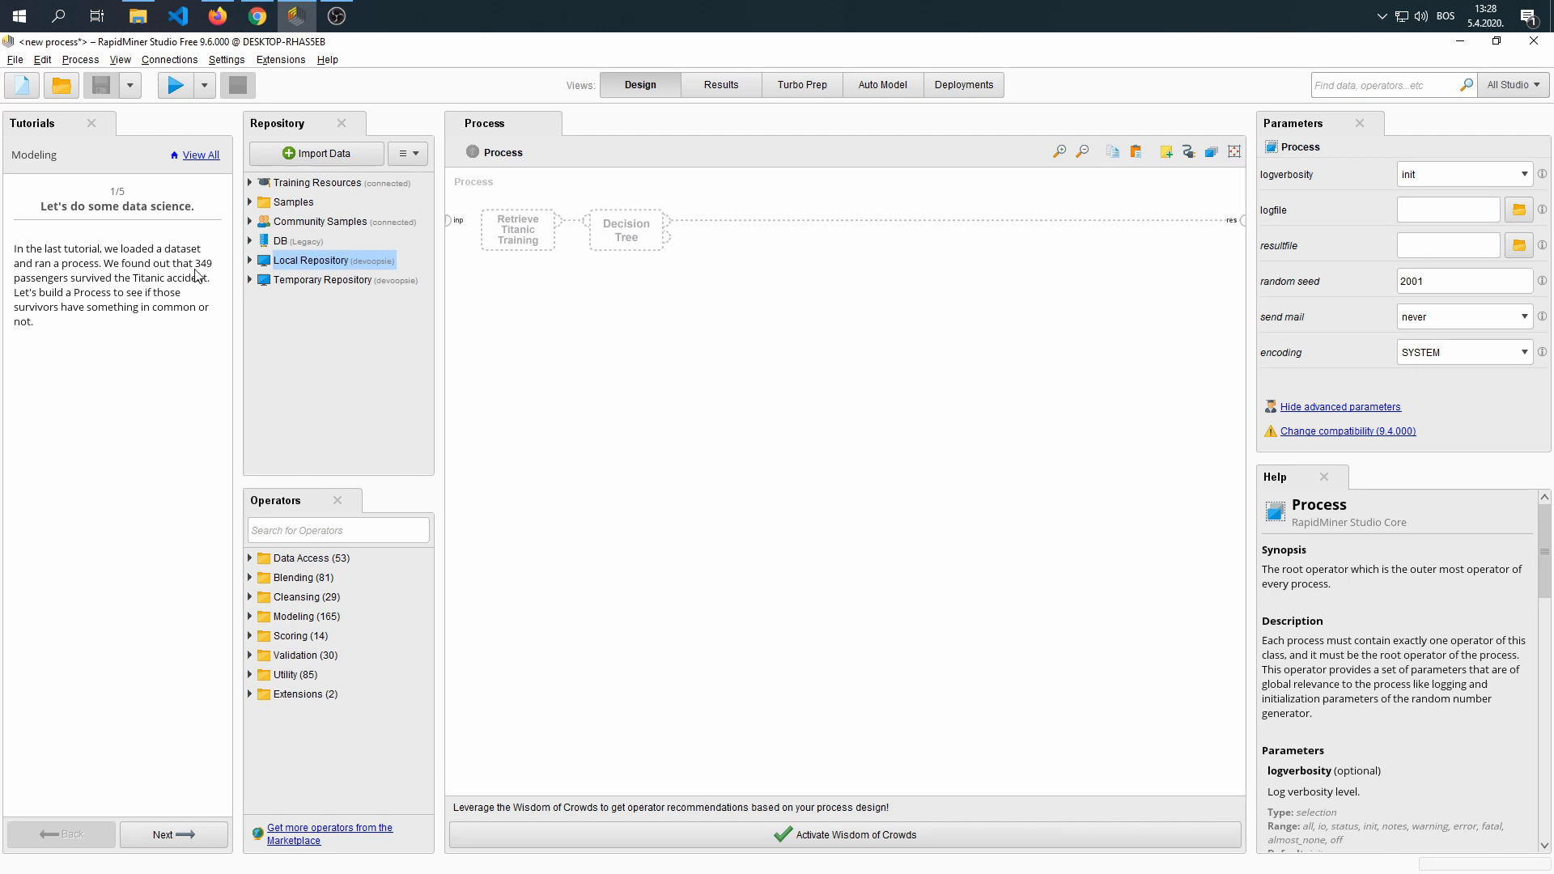
mouse_move(209, 294)
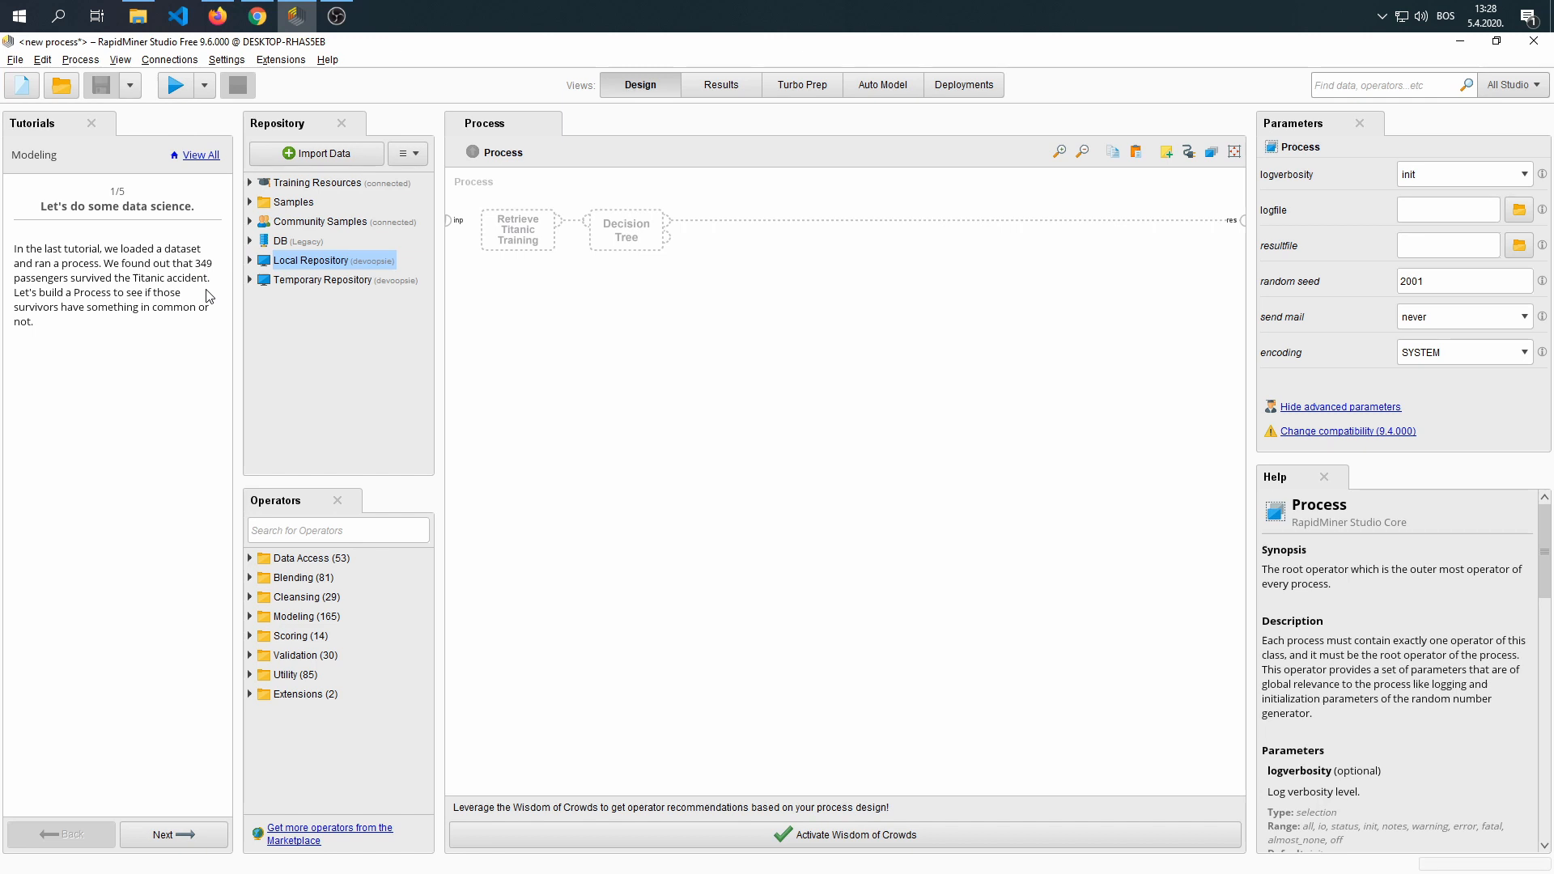
mouse_move(204, 301)
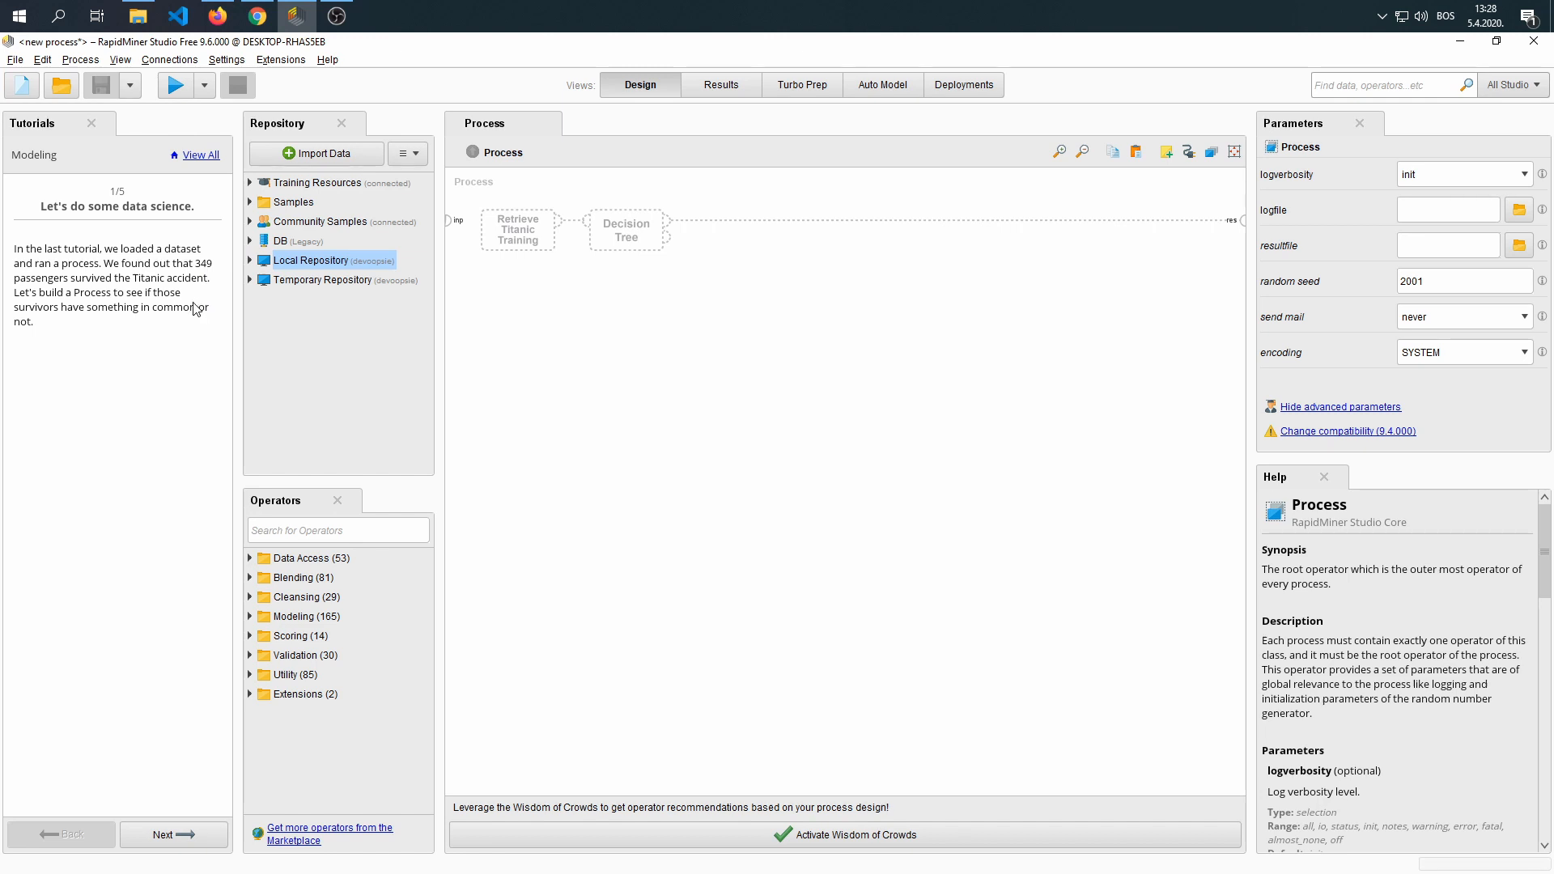
mouse_move(226, 557)
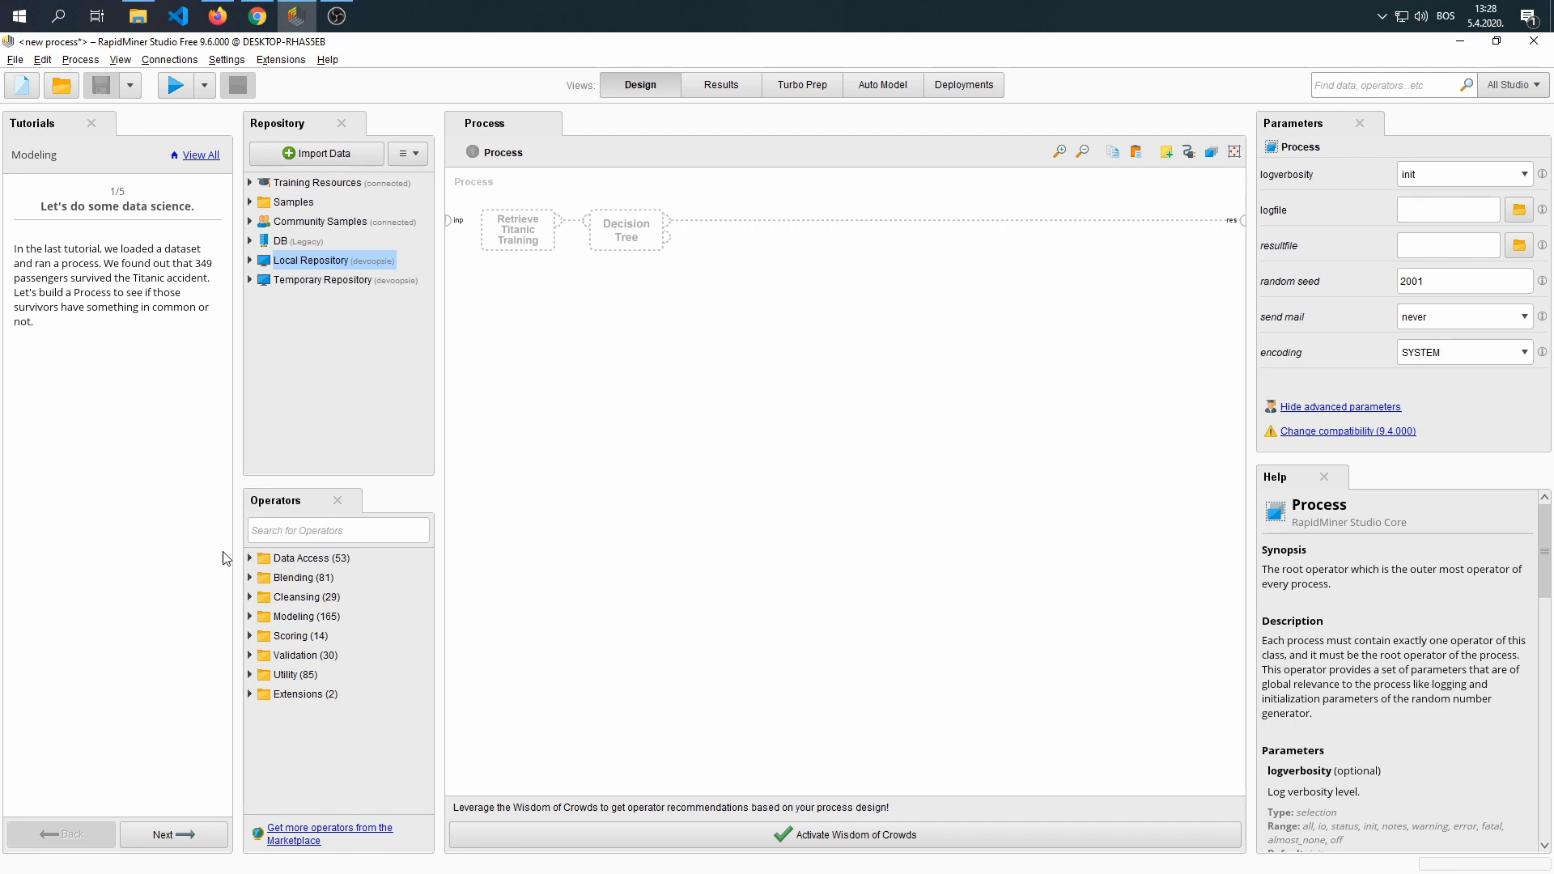
Step: Advance to step 2 and expand Samples > data in the Repository to reveal Titanic Training
click(173, 834)
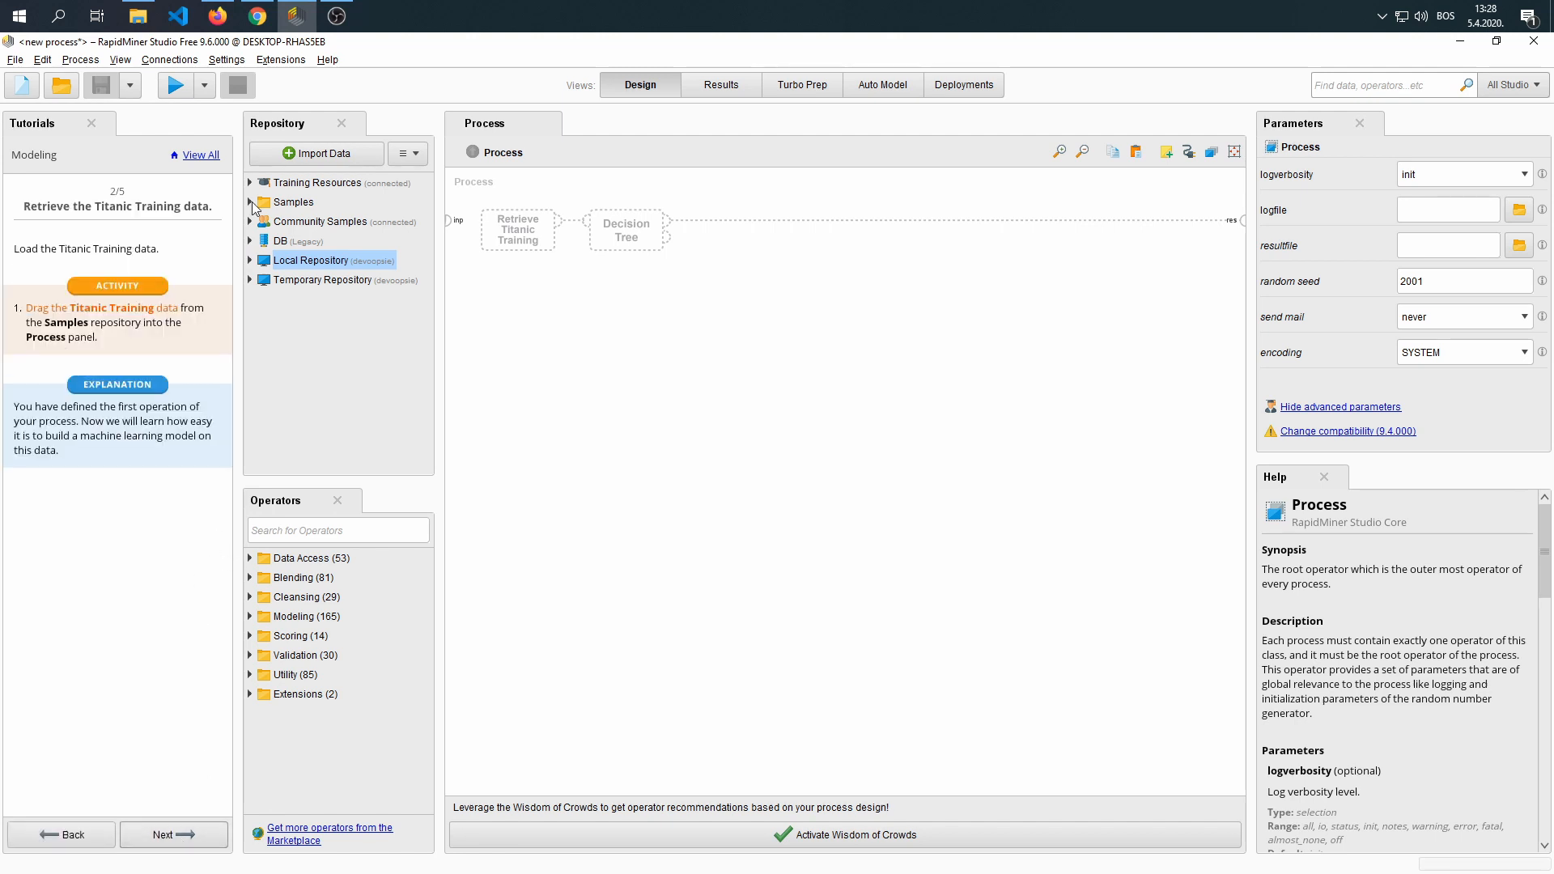
click(251, 202)
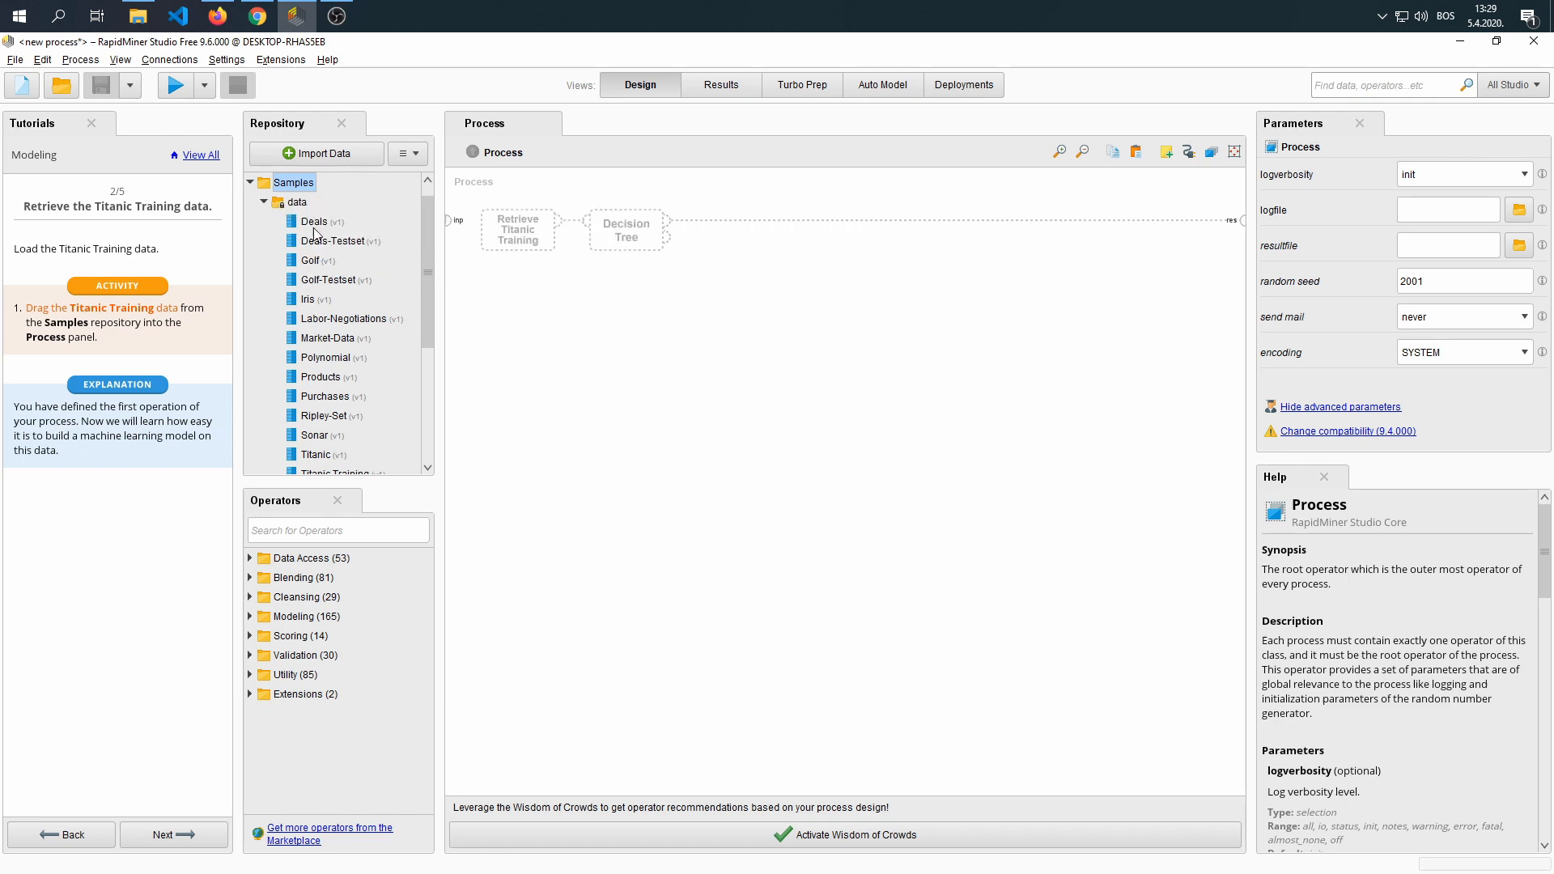
click(298, 201)
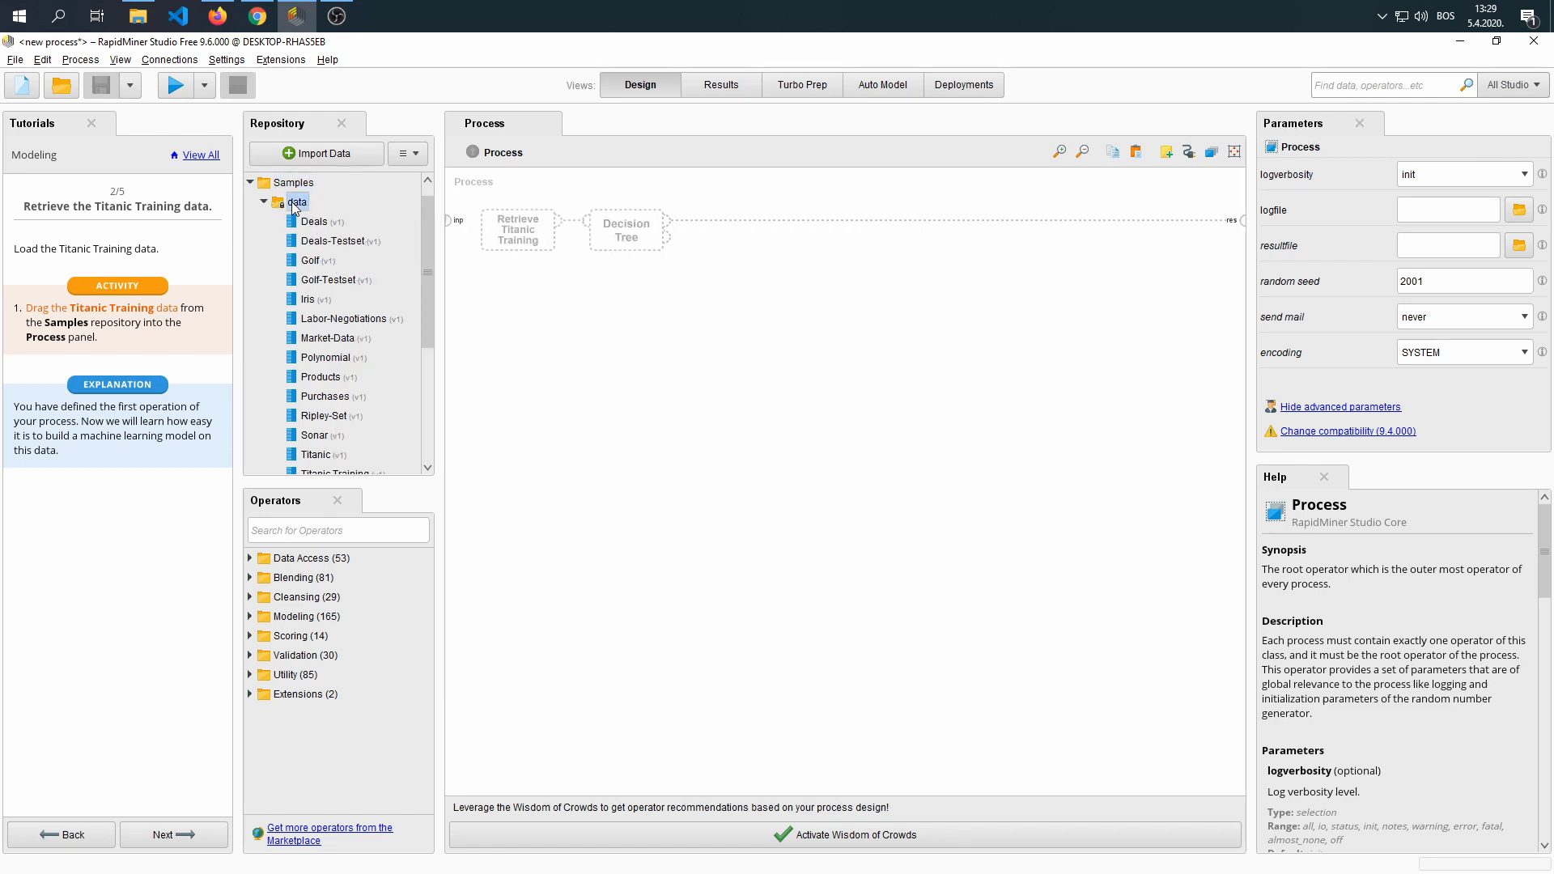
mouse_move(332, 304)
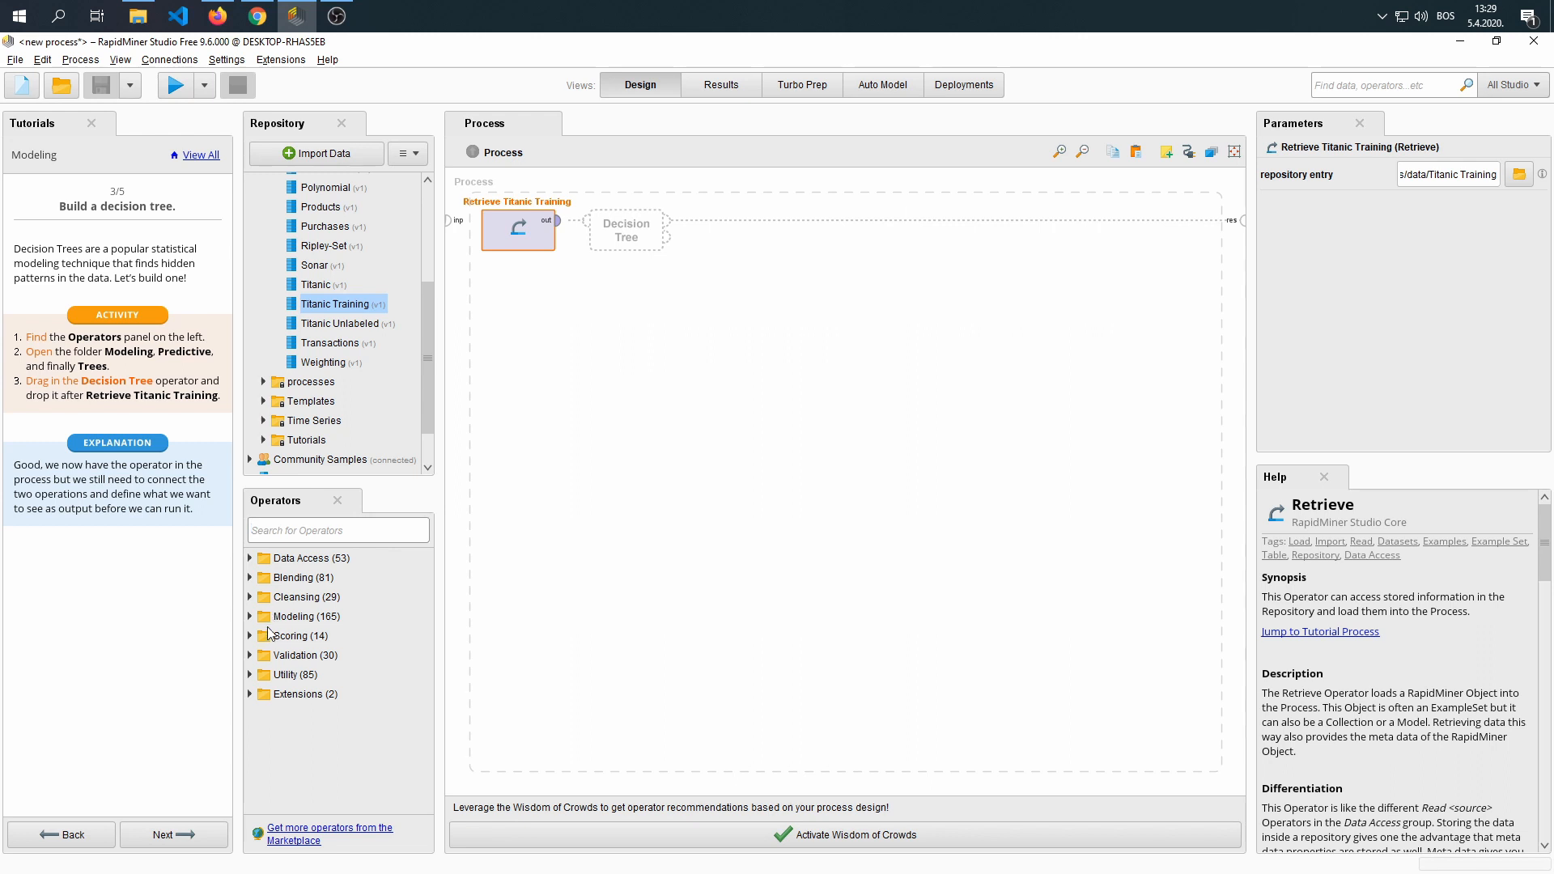
Step: Locate the Decision Tree operator under Modeling > Predictive and search Operators for 'decision'
click(251, 616)
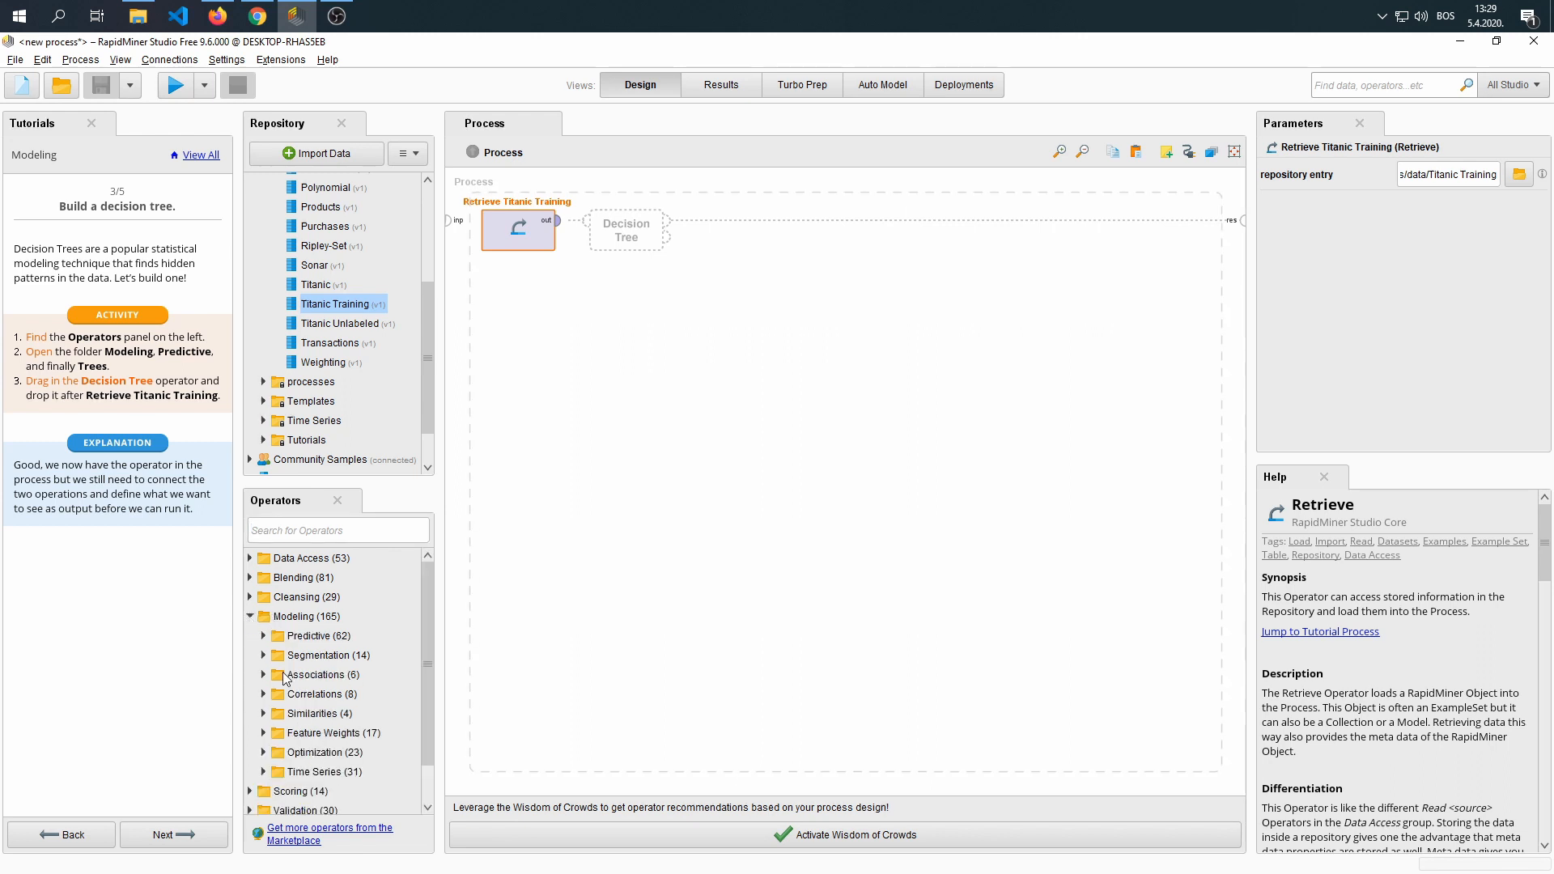
click(278, 592)
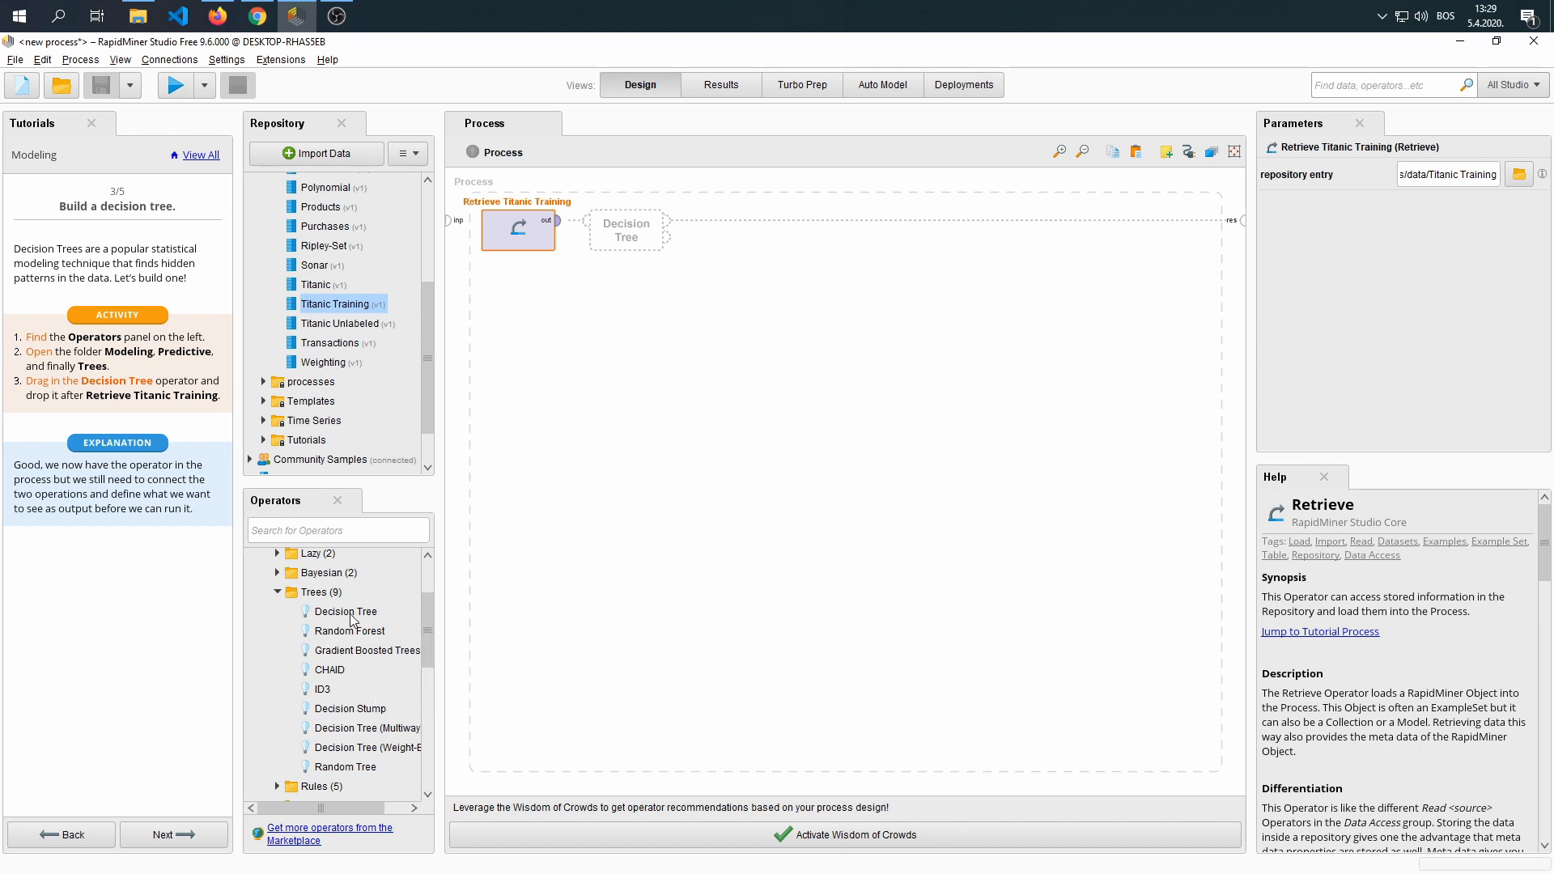
click(345, 612)
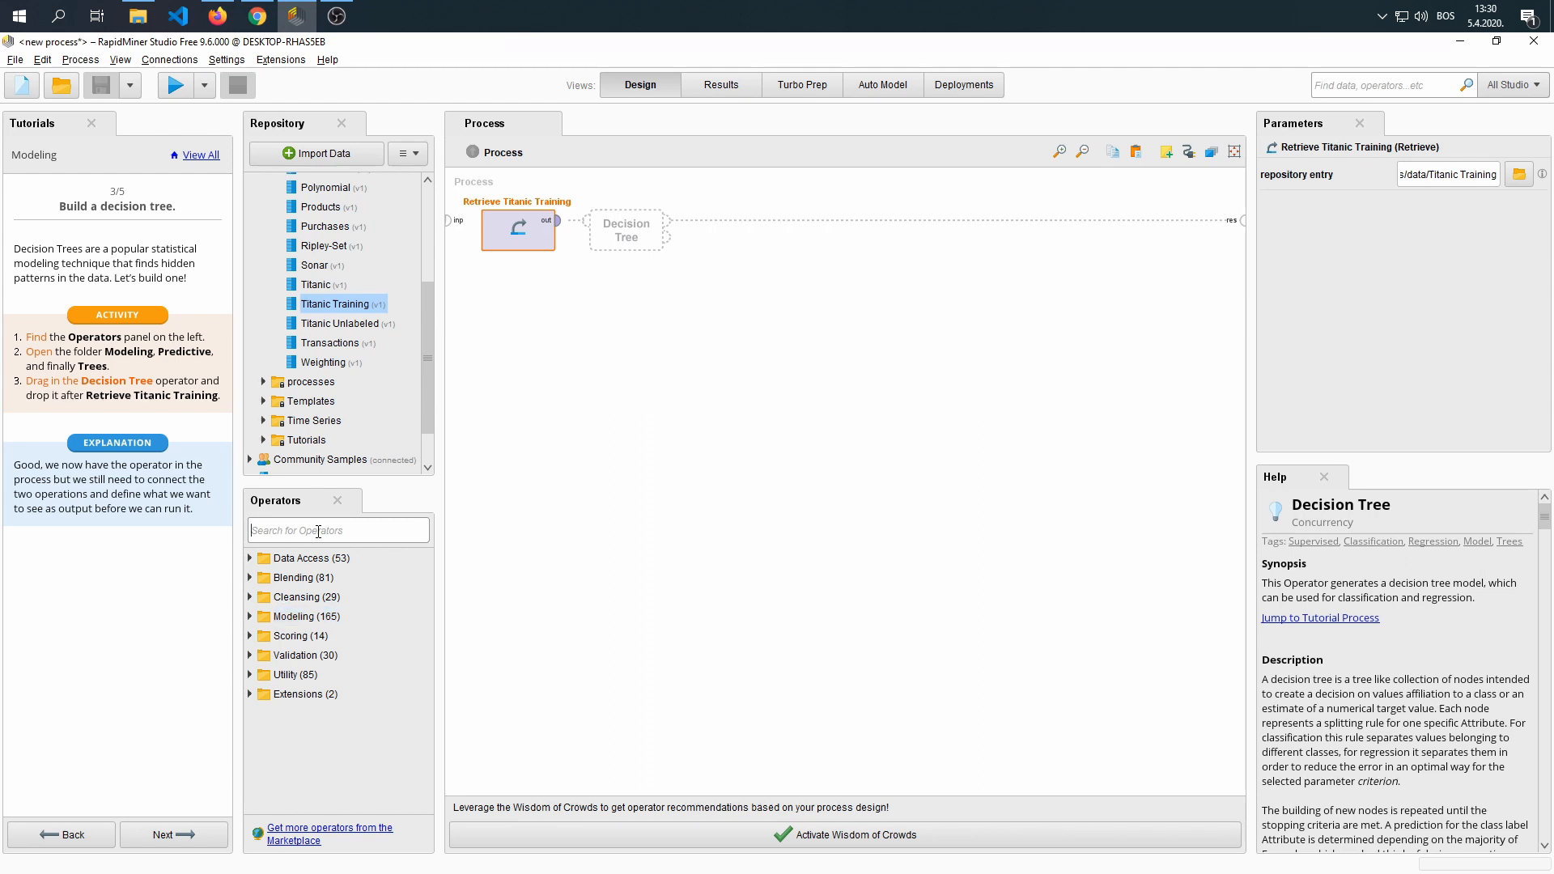
text(decision)
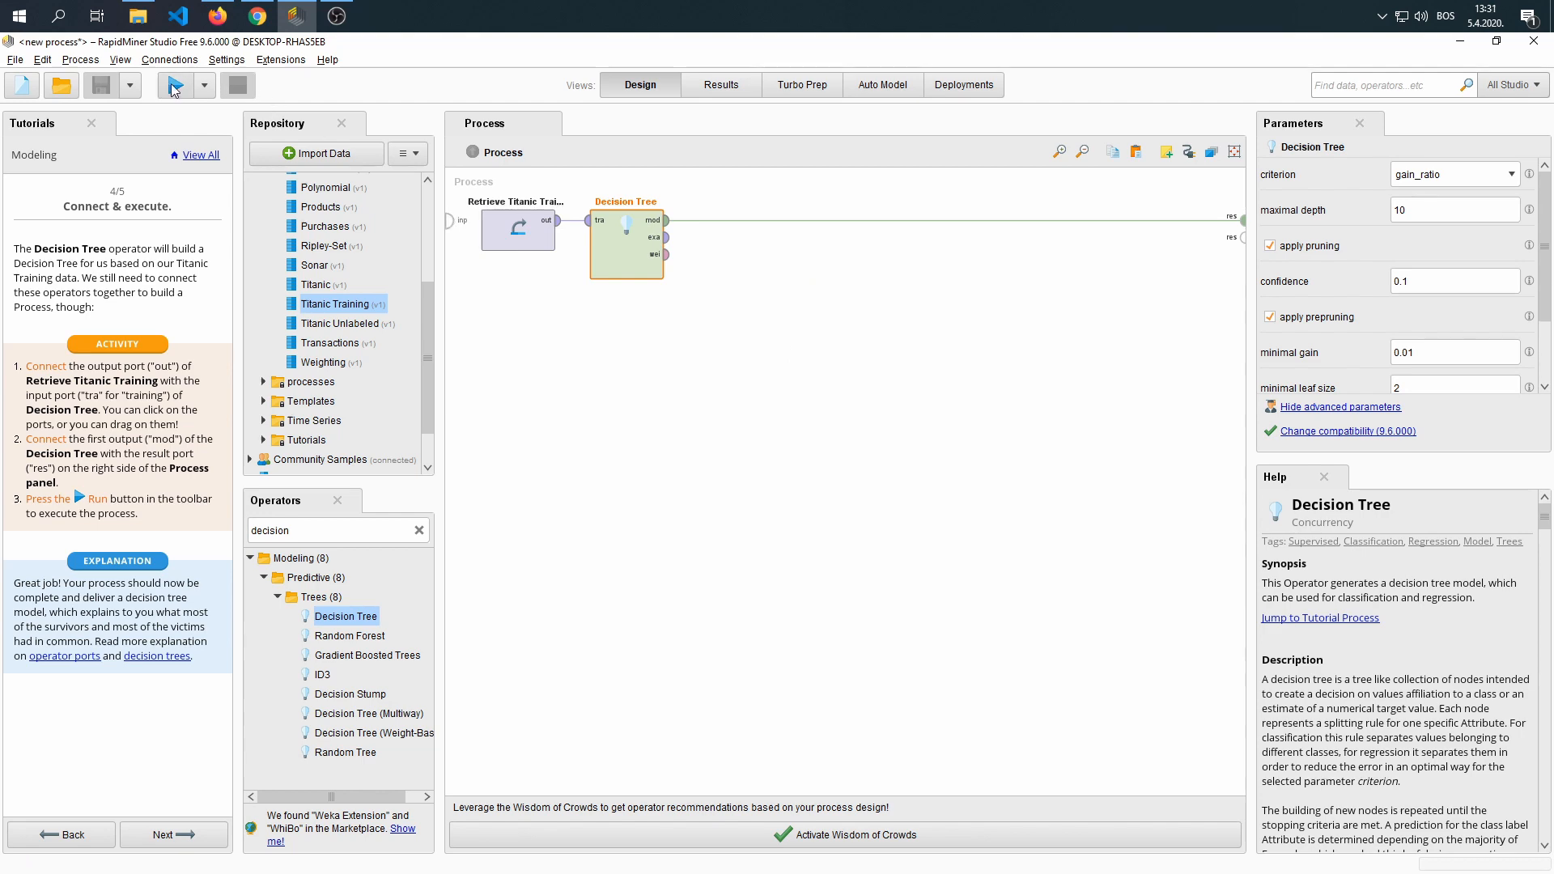
Step: Run the process to train a decision tree on Titanic Training and show it in Results
click(176, 86)
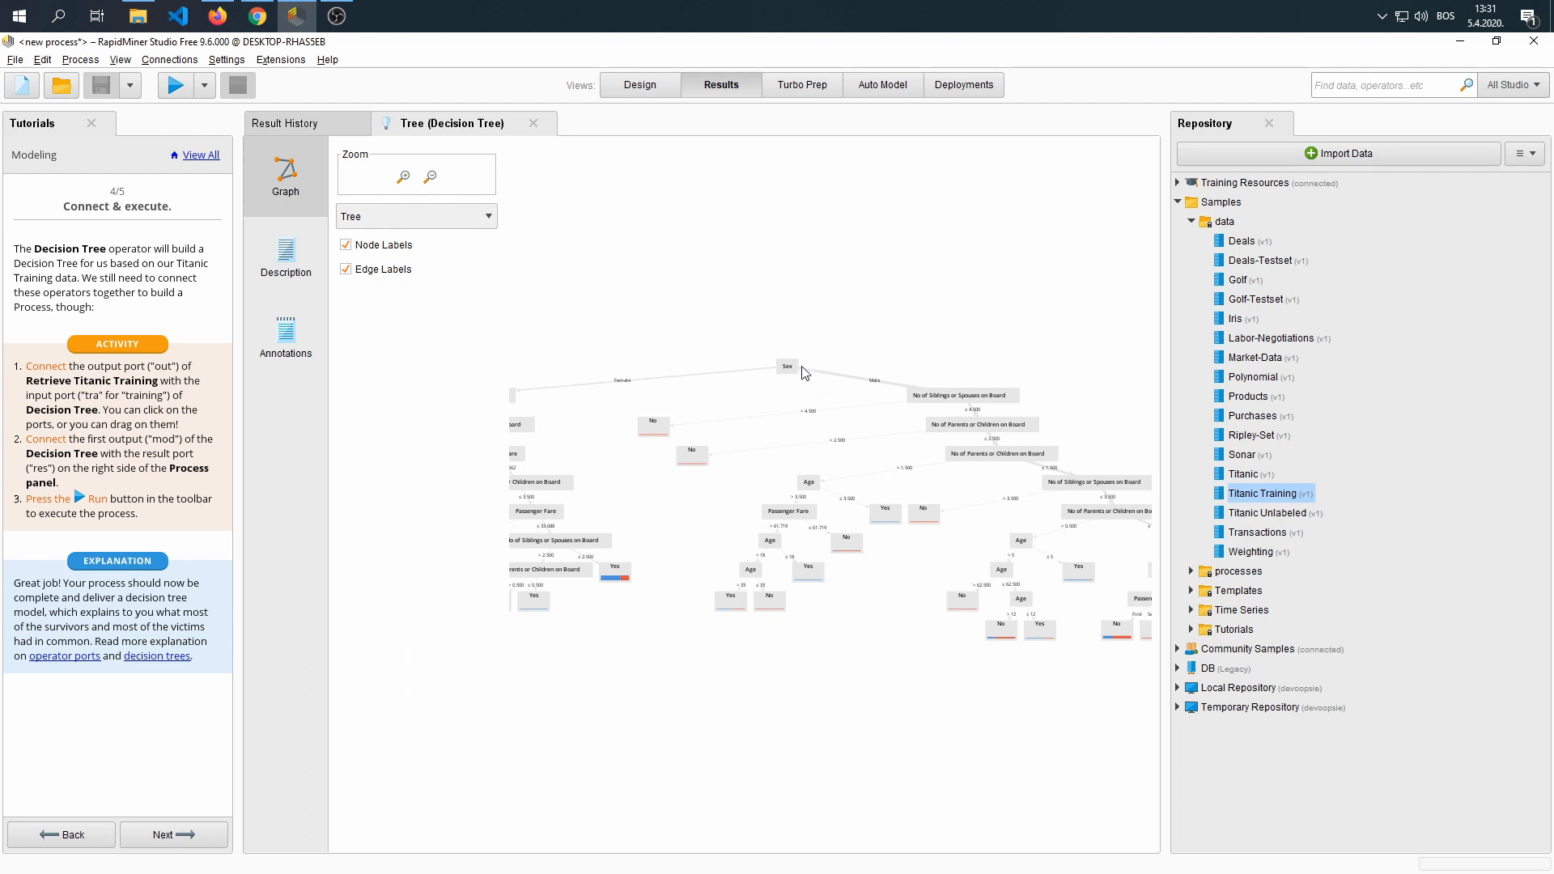
mouse_move(616, 487)
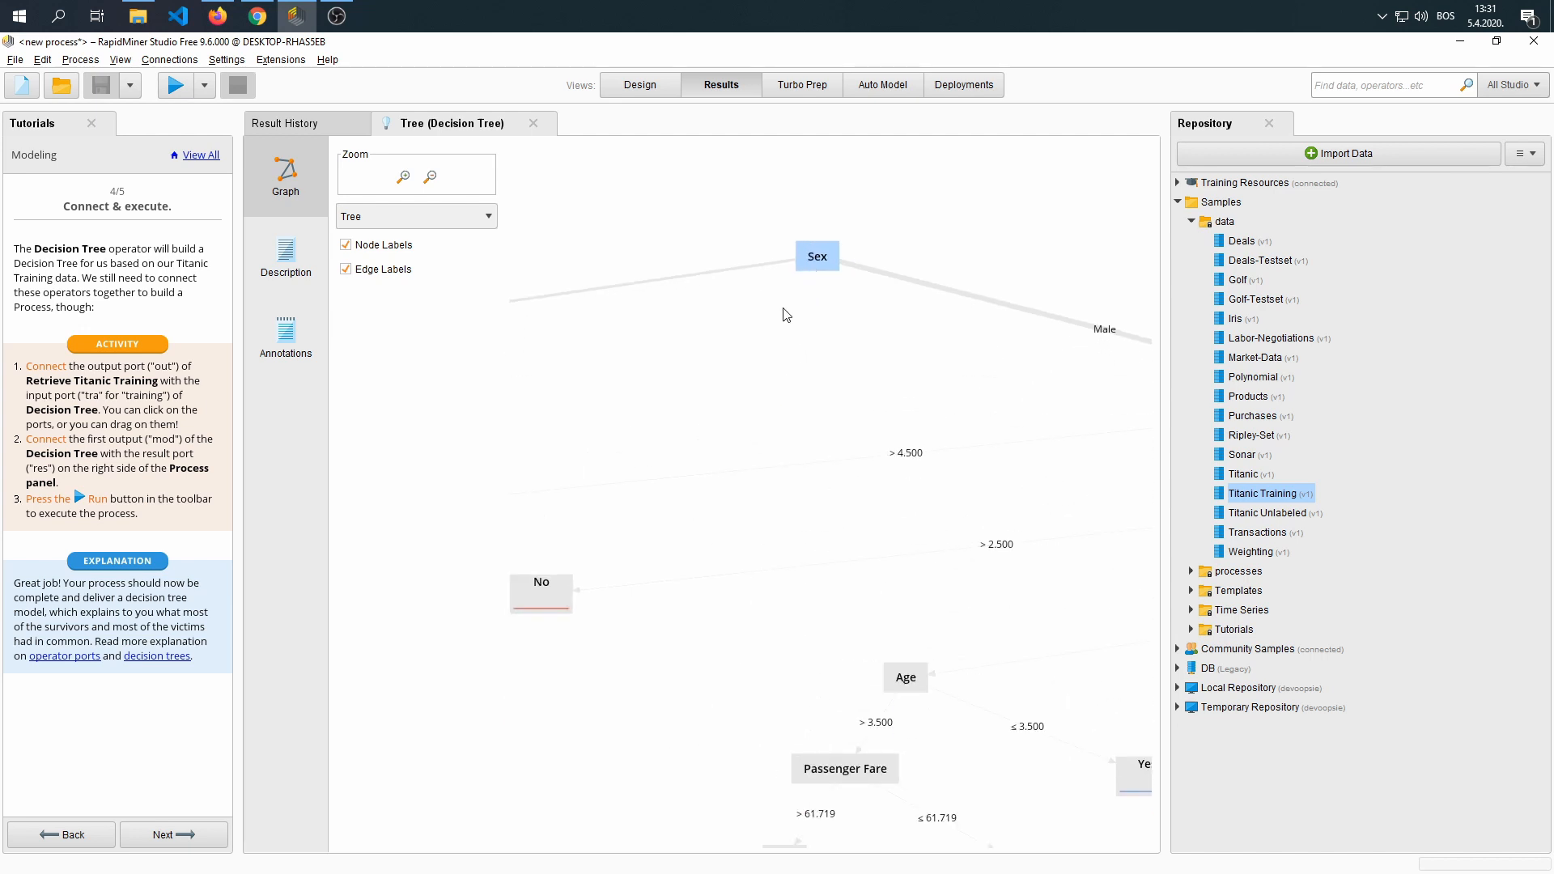
mouse_move(715, 351)
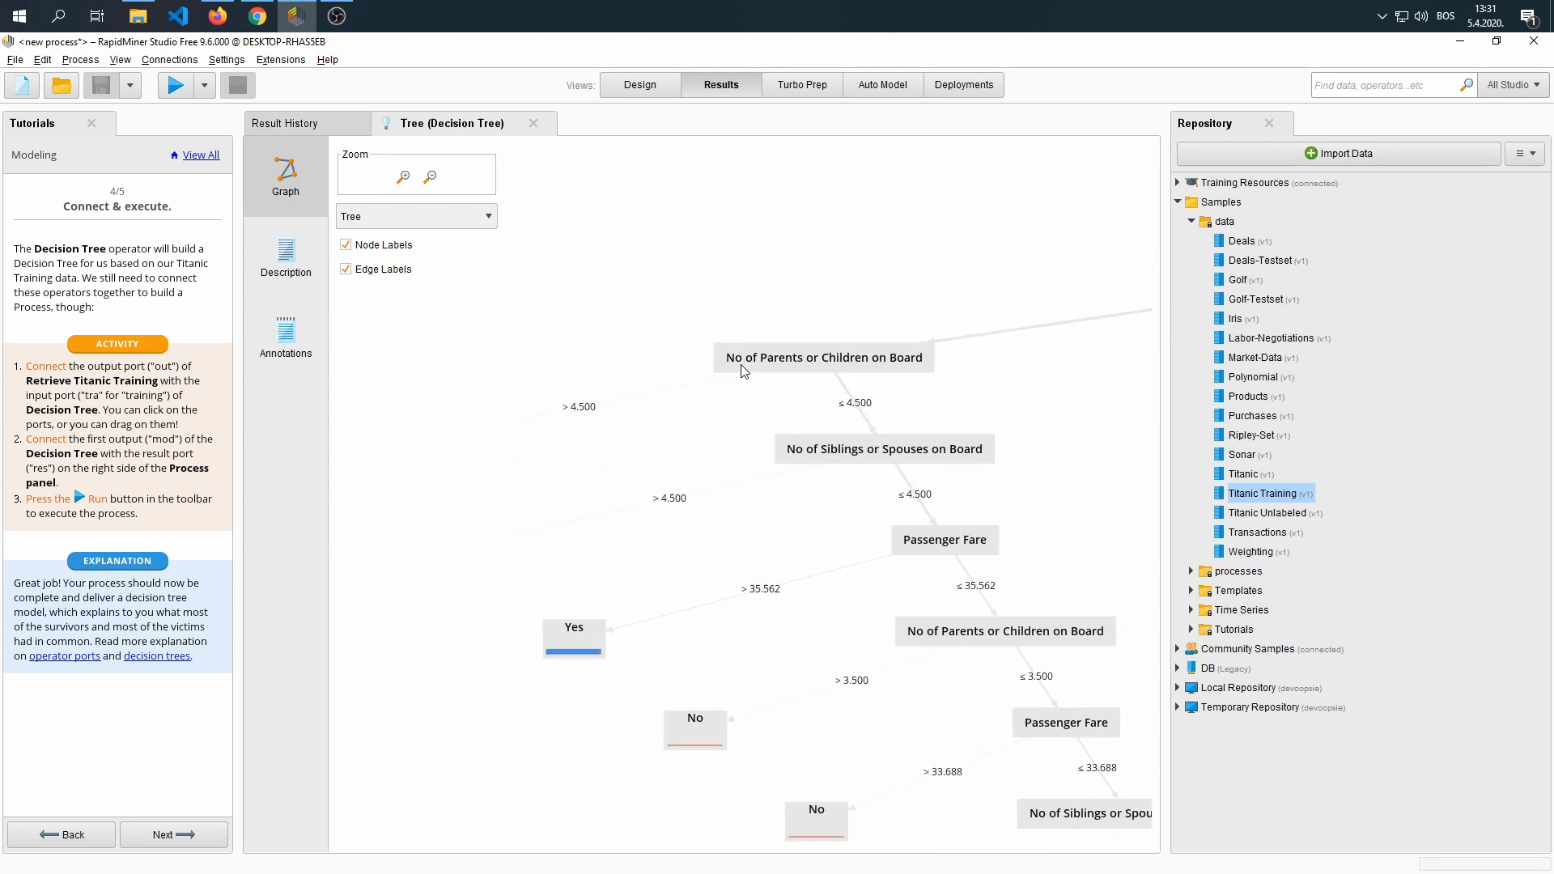
mouse_move(758, 415)
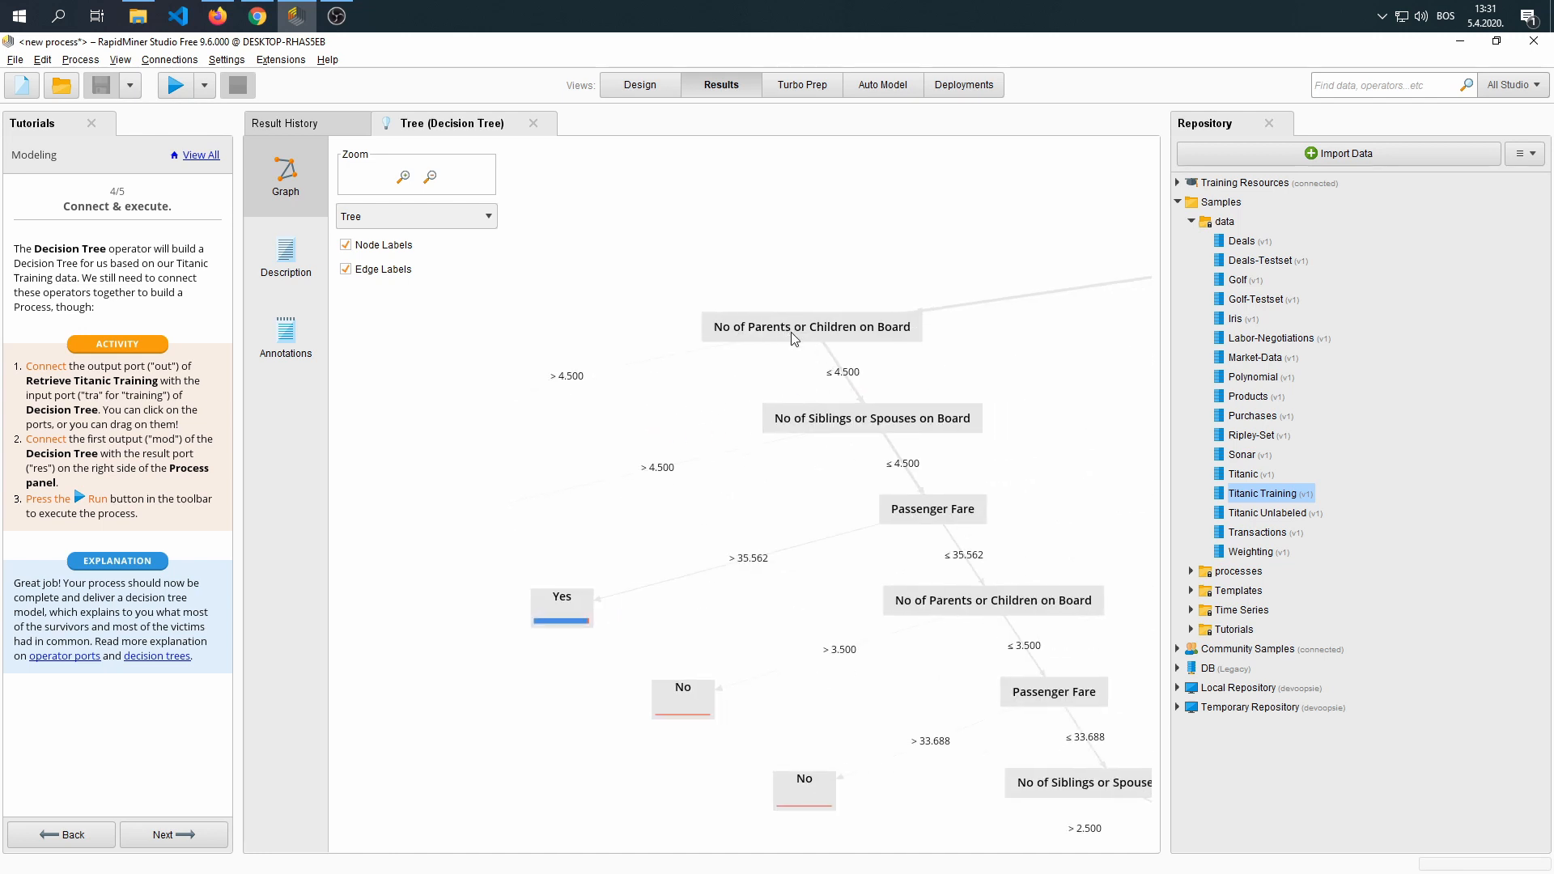
mouse_move(960, 432)
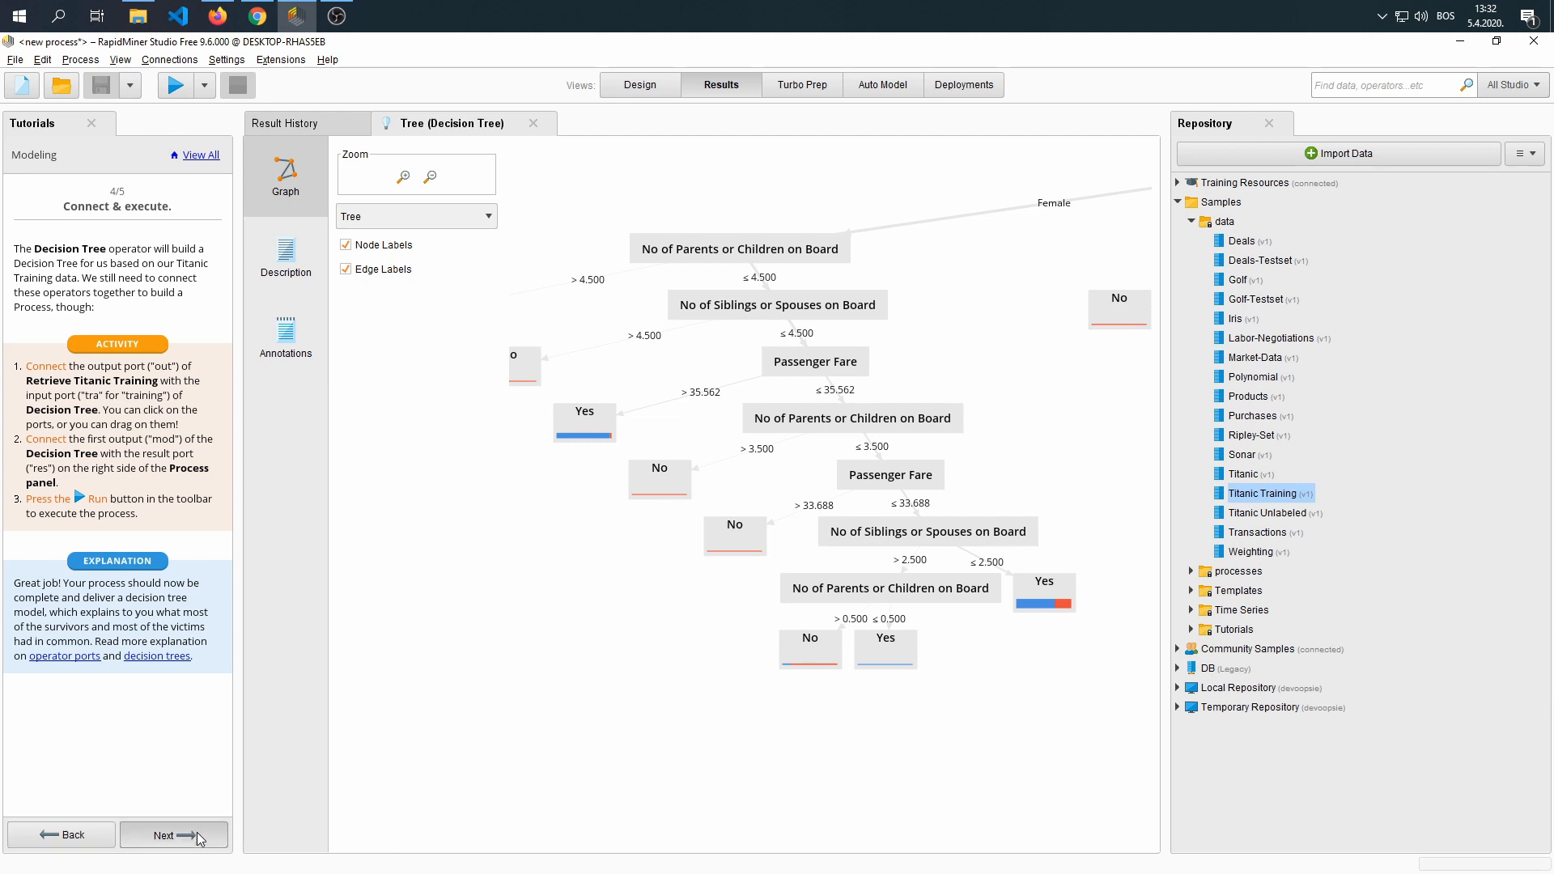
Step: Advance to the tutorial's final step 5/5 summarising what the tree reveals about survival
click(173, 836)
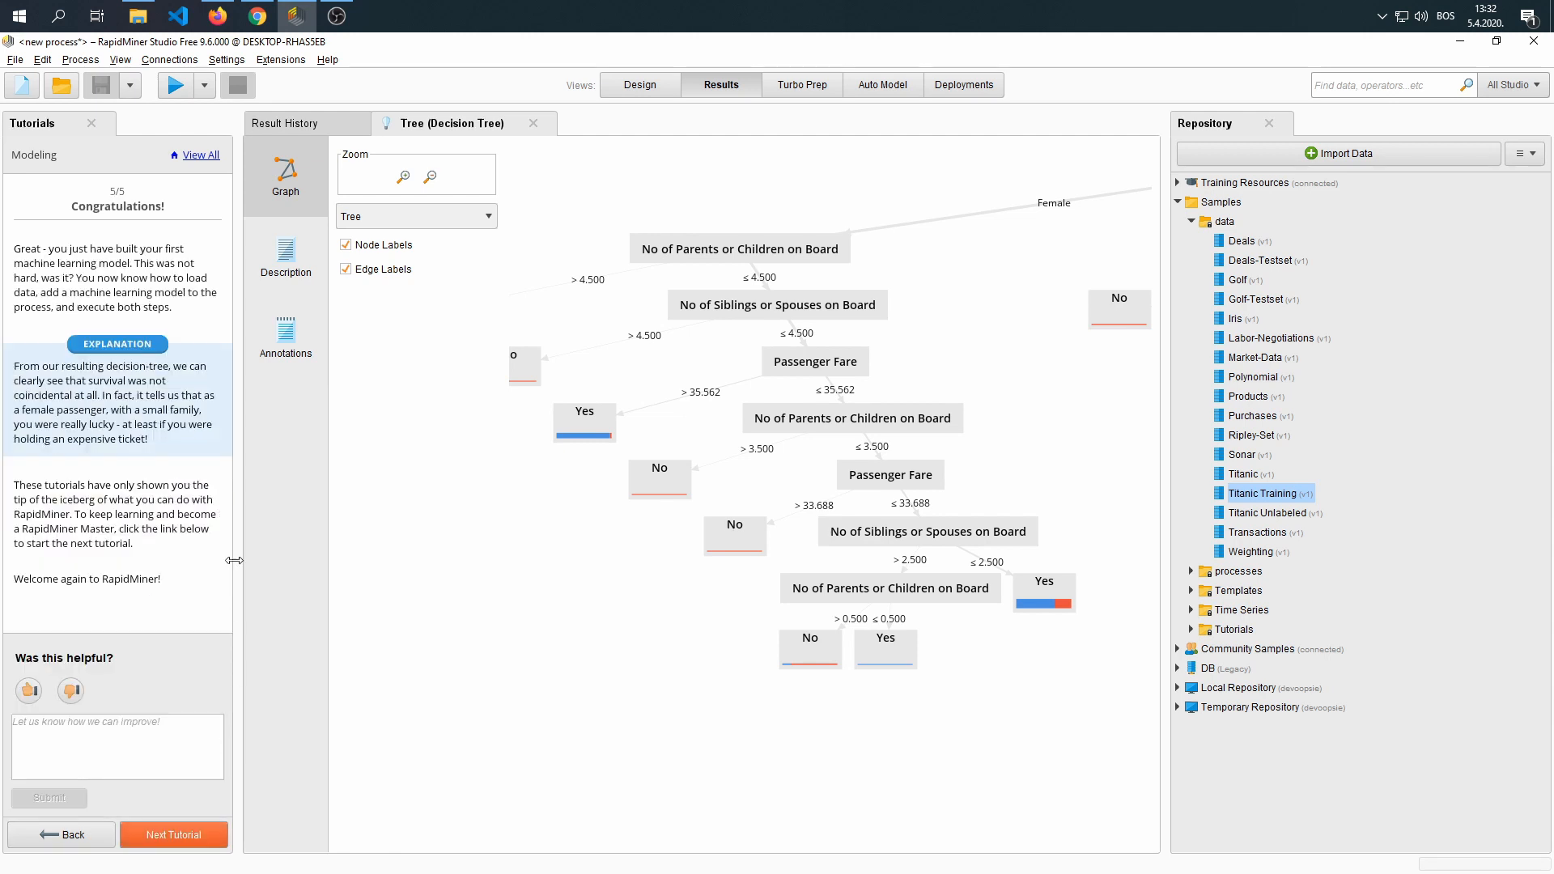
mouse_move(99, 277)
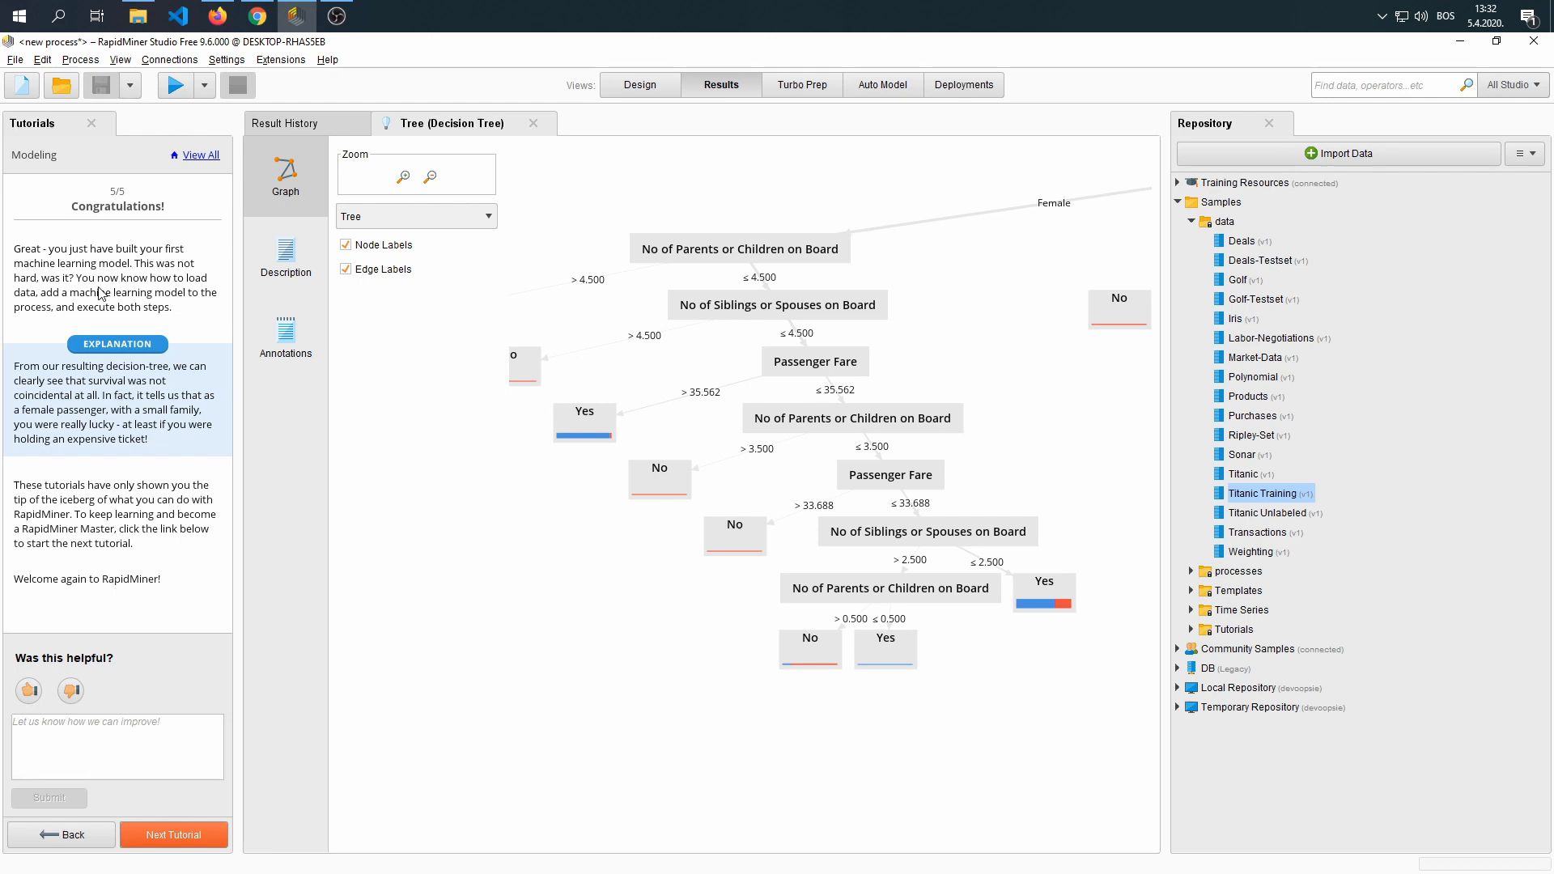
mouse_move(98, 307)
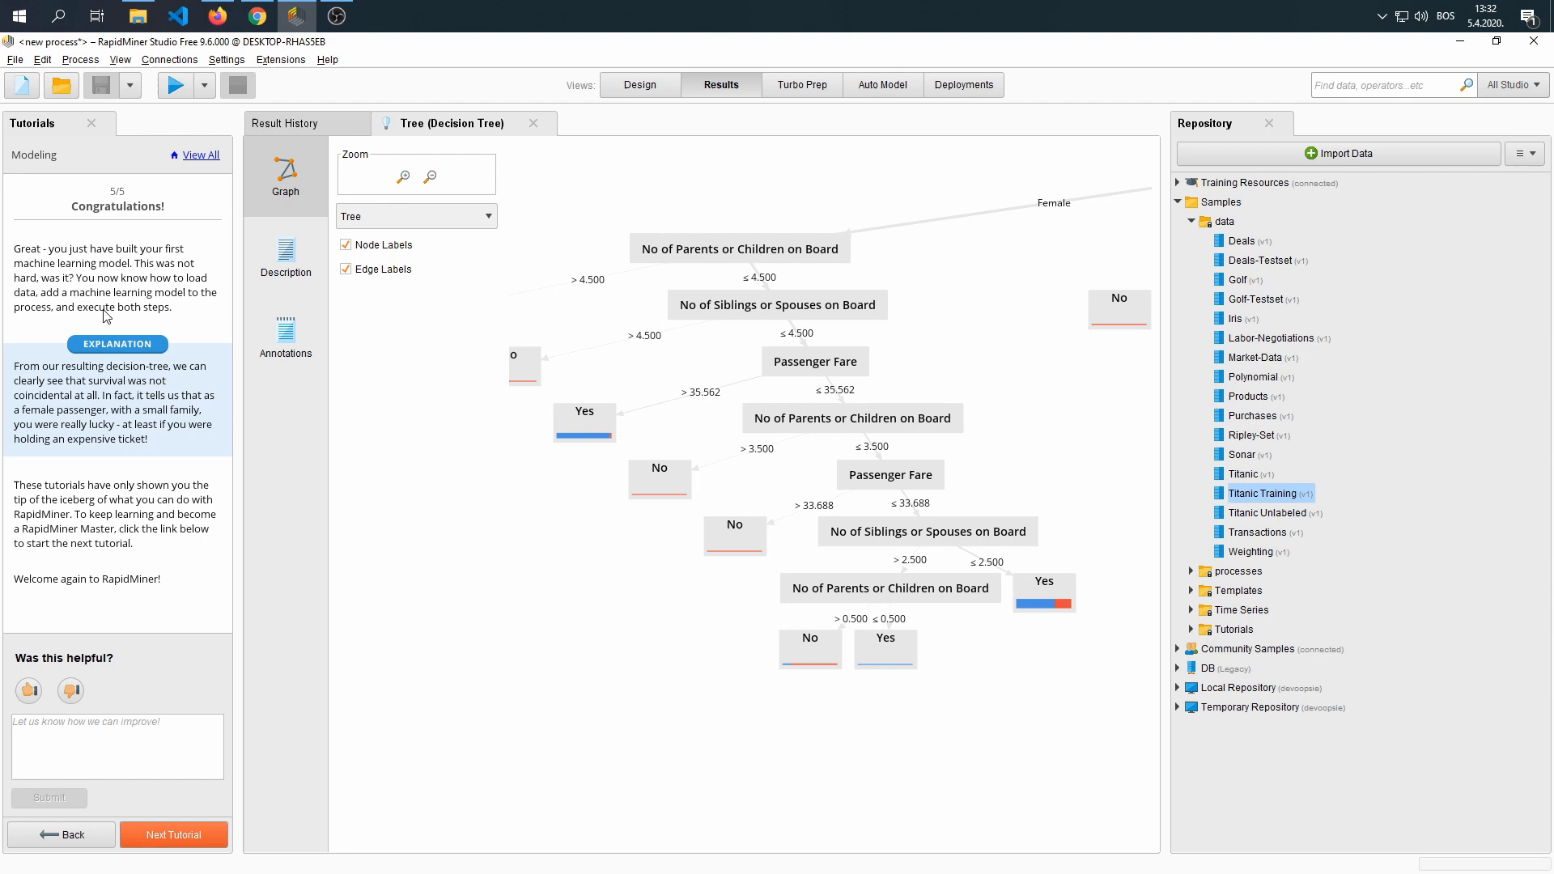
mouse_move(219, 491)
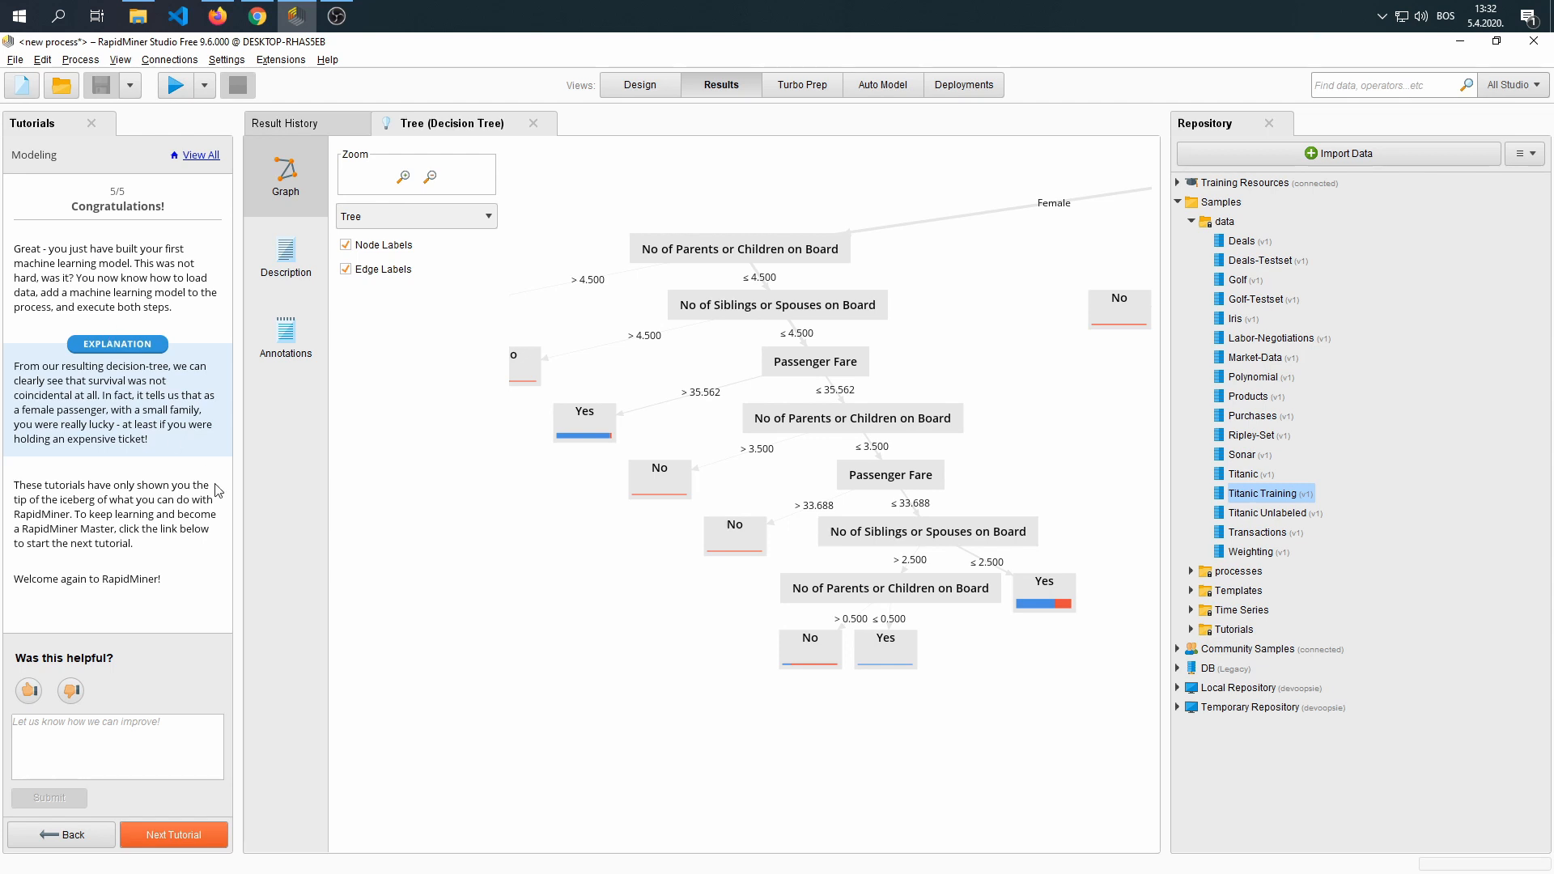
mouse_move(188, 500)
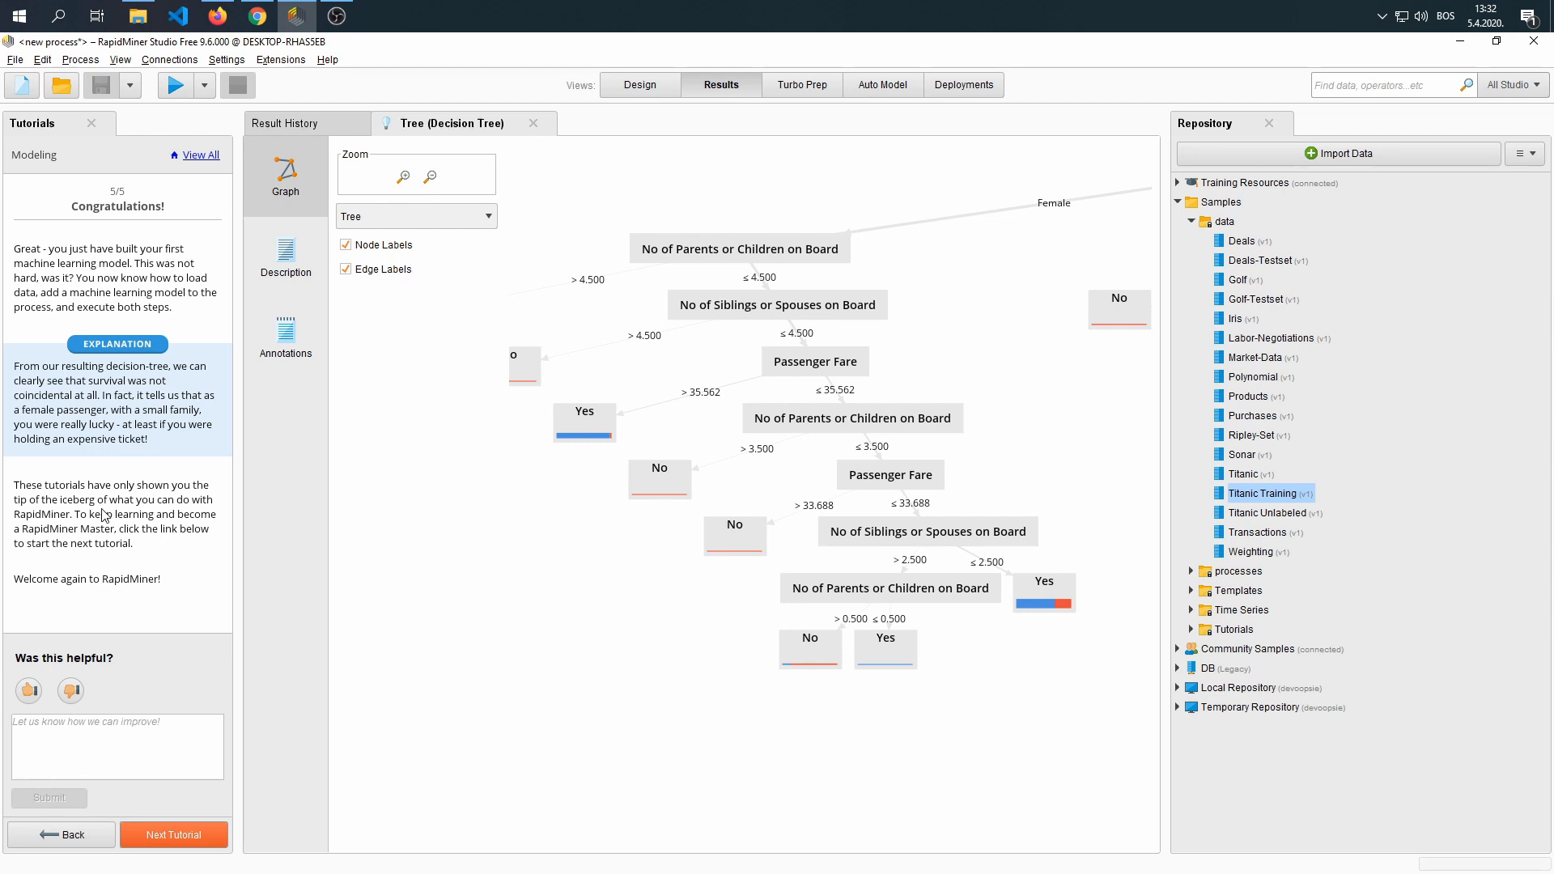
mouse_move(83, 533)
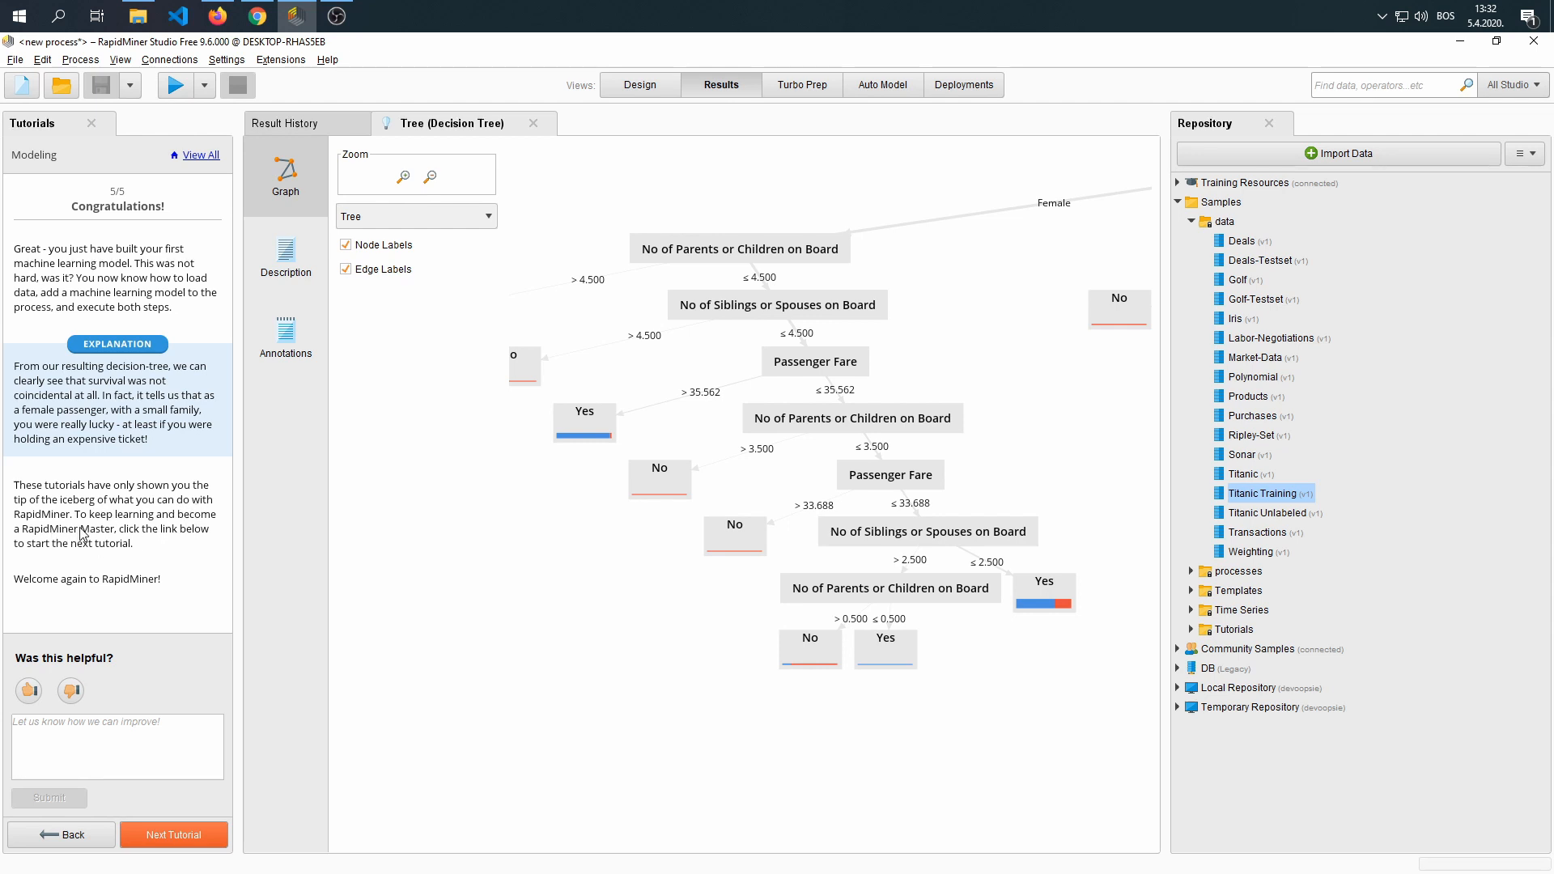
mouse_move(157, 555)
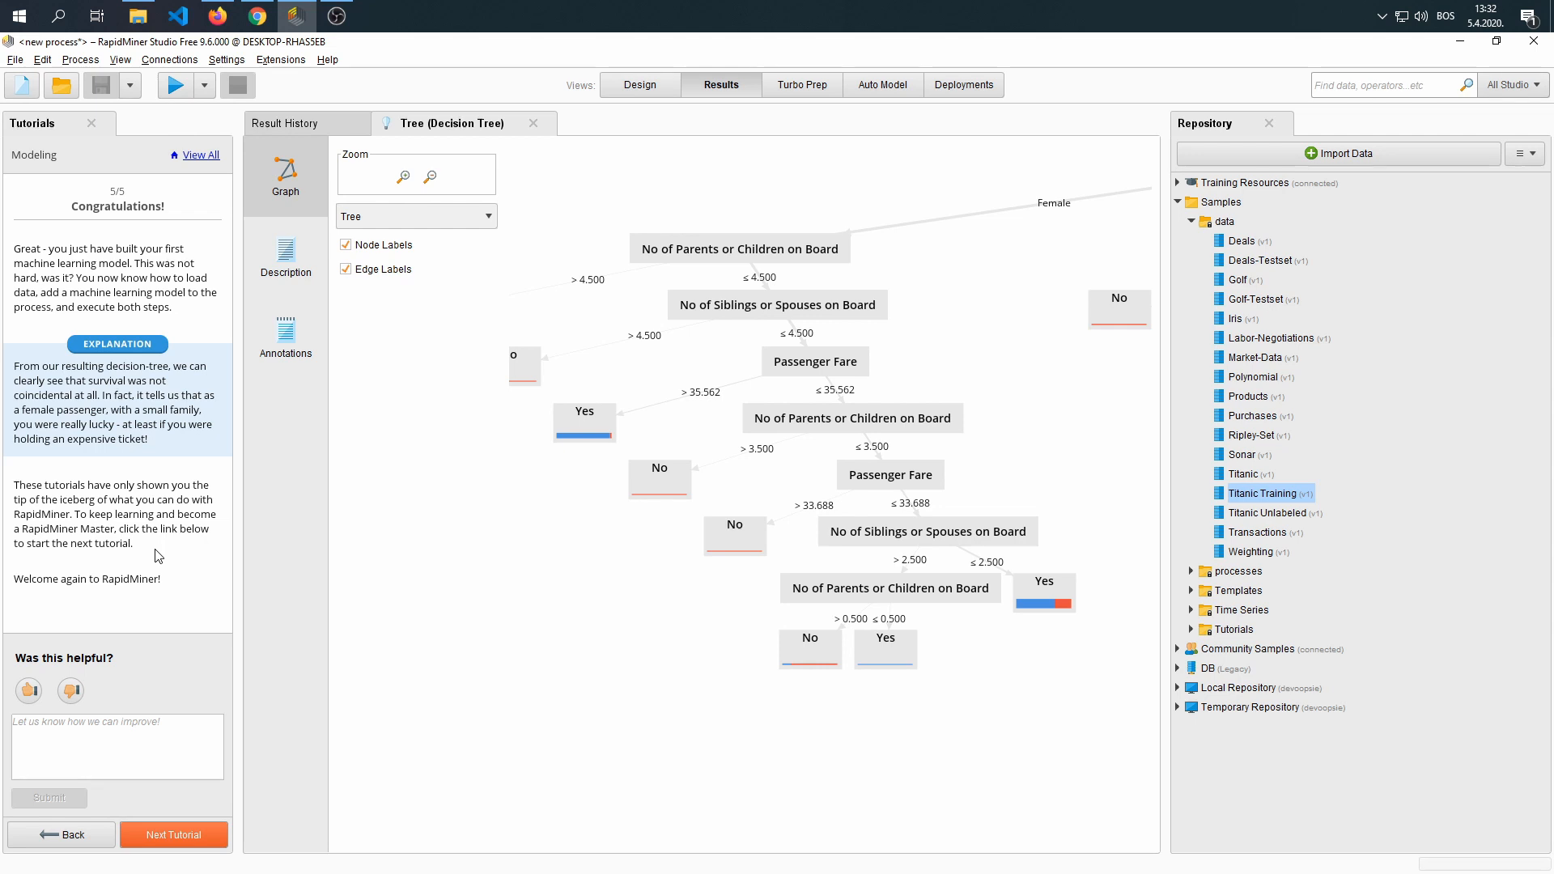
mouse_move(598, 323)
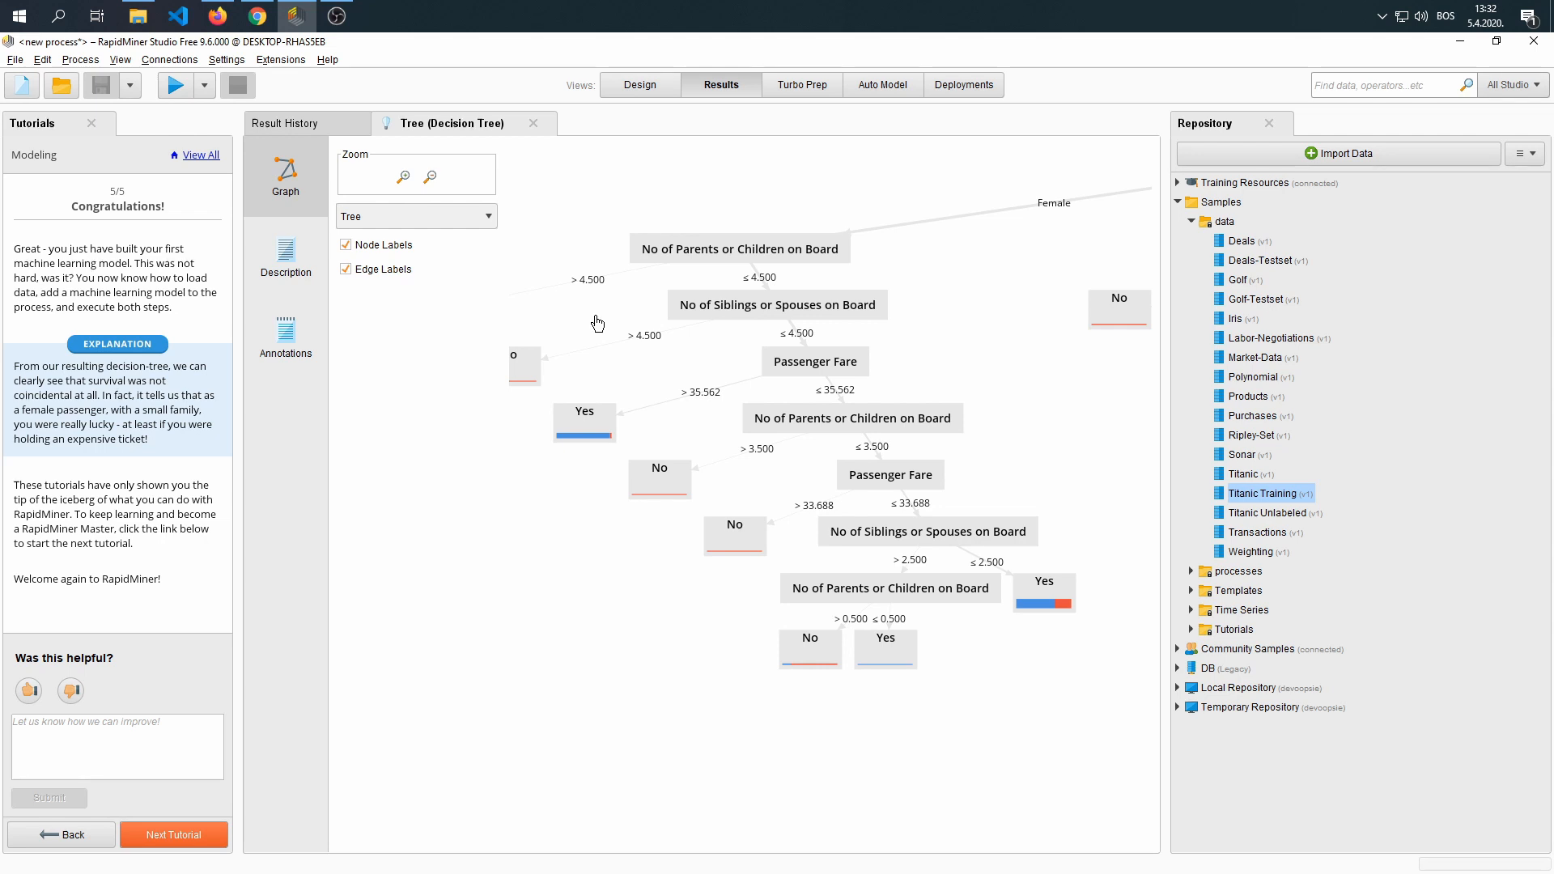